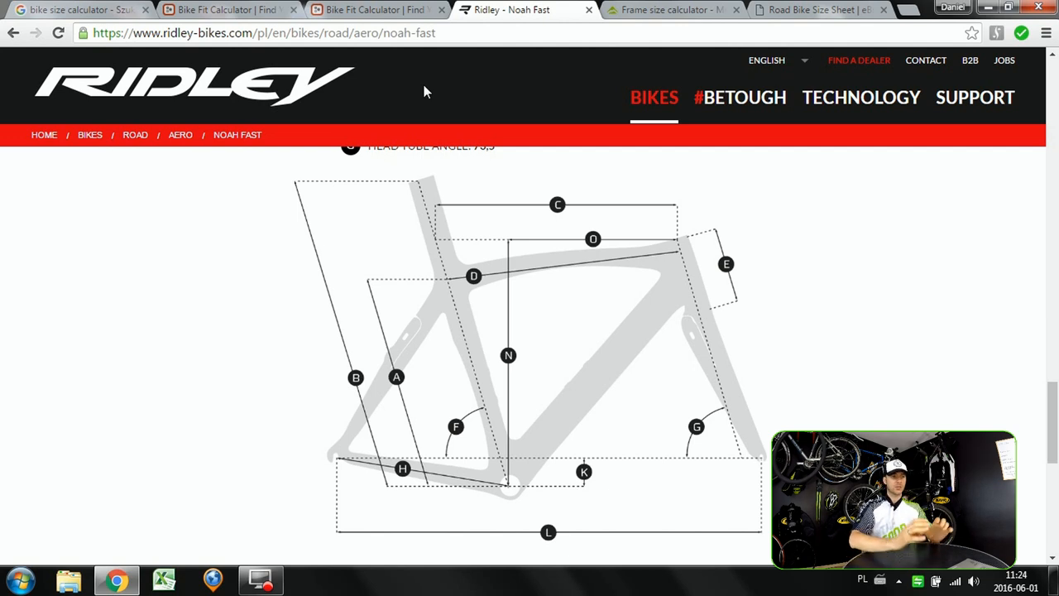
mouse_move(529, 195)
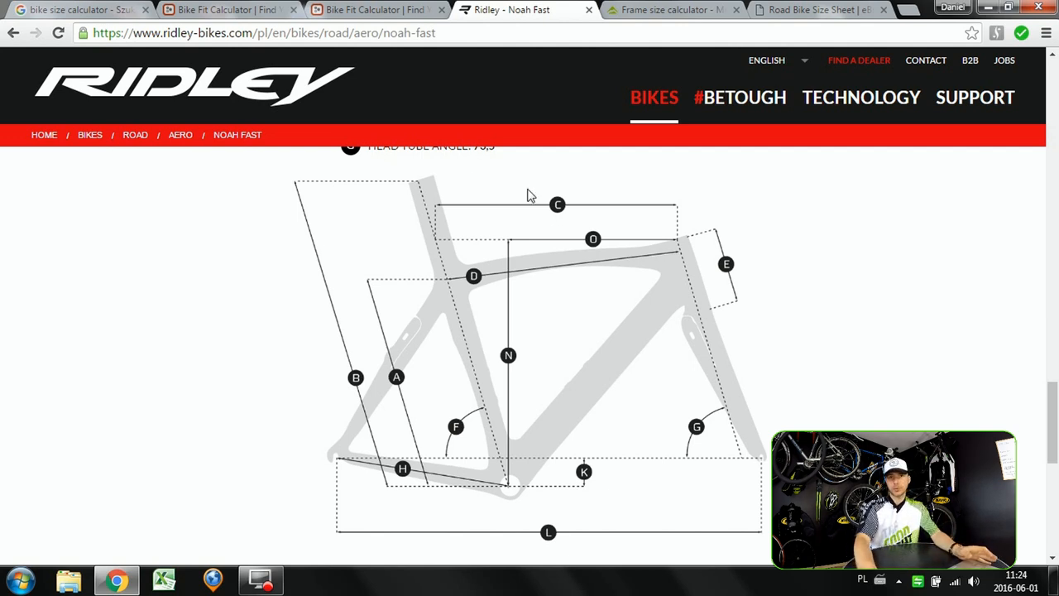
mouse_move(473, 276)
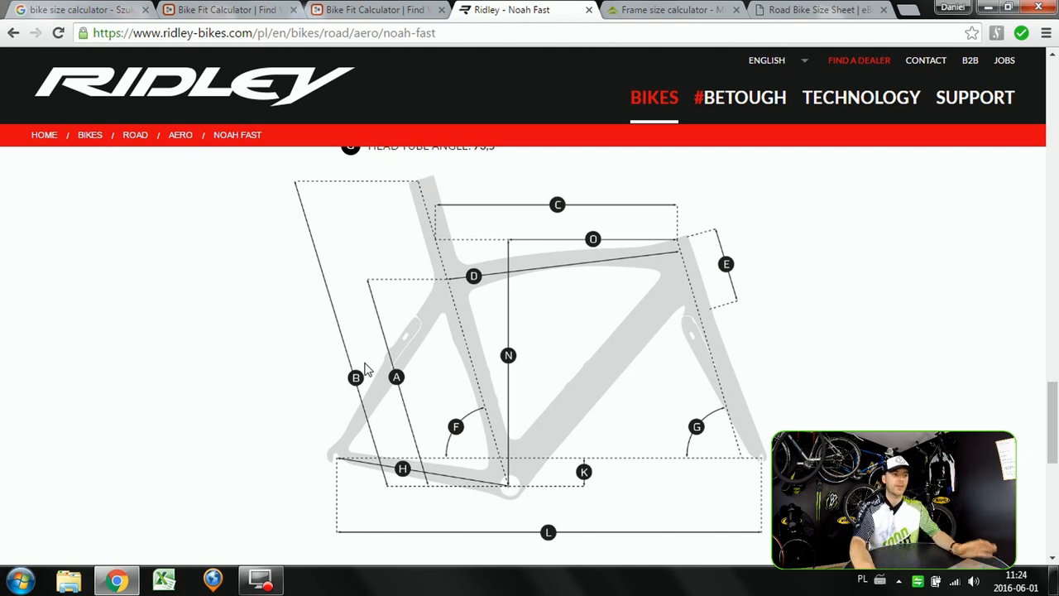
mouse_move(503, 351)
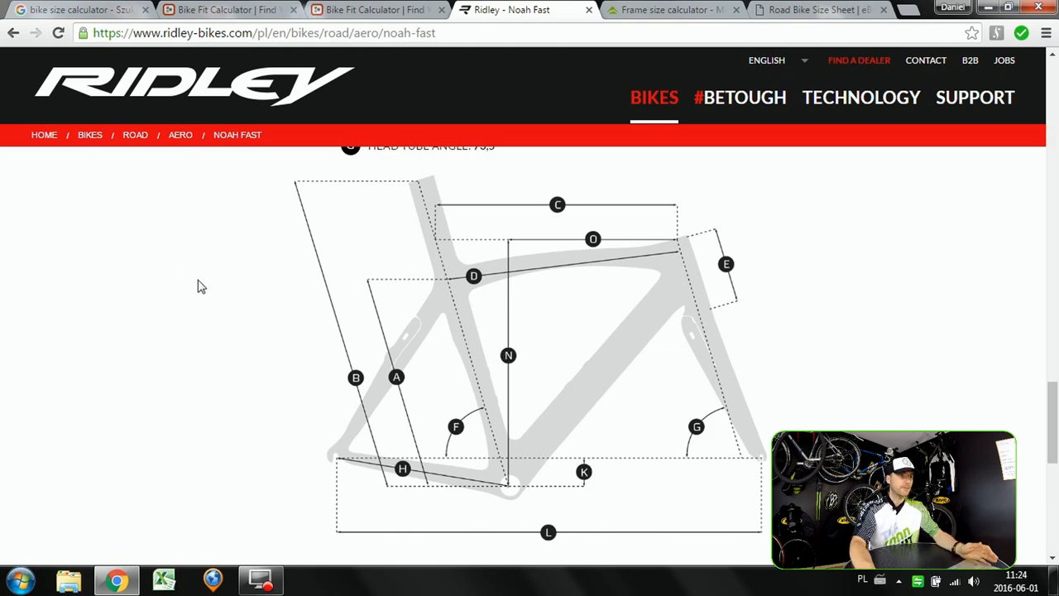
Switch to the Competitive Cyclist fit summary after reviewing the Noah Fast geometry diagram.
click(228, 10)
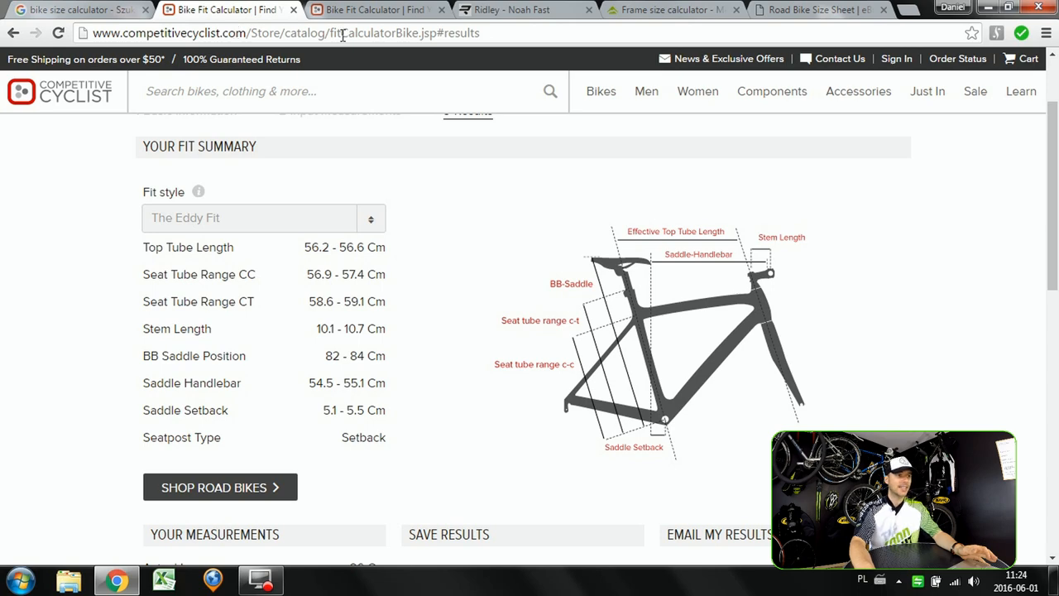
mouse_move(371, 133)
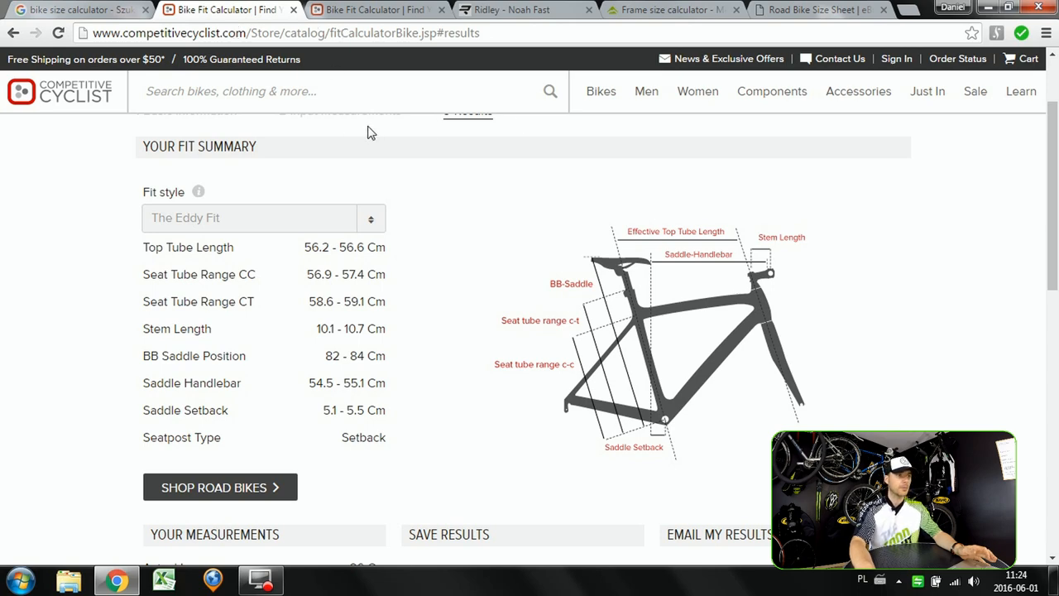
Bring up the Google results for 'bike size calculator' listing Competitive Cyclist, Merida and eBicycles.
click(80, 10)
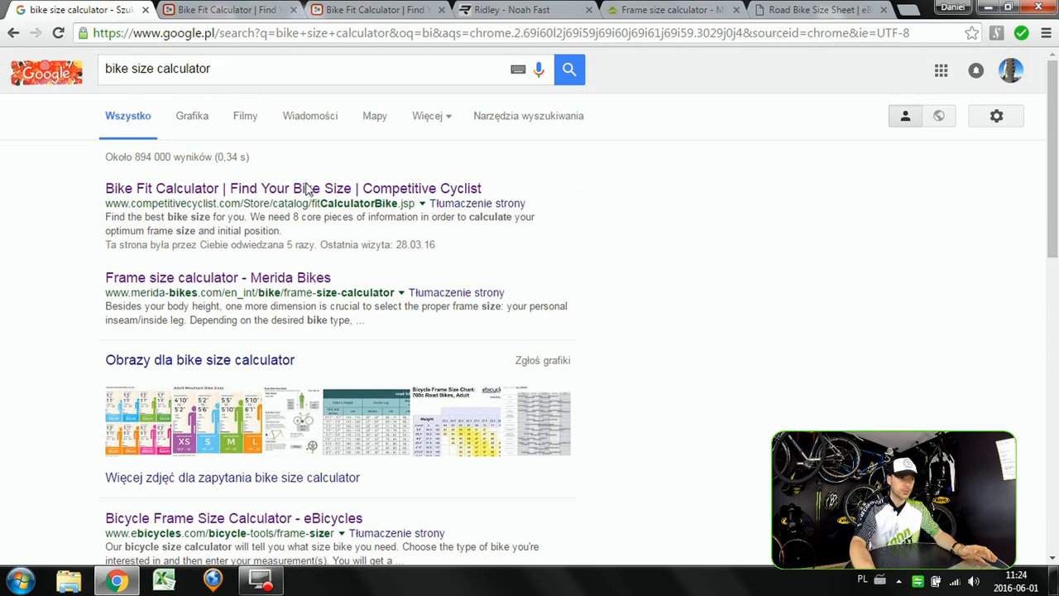
mouse_move(113, 195)
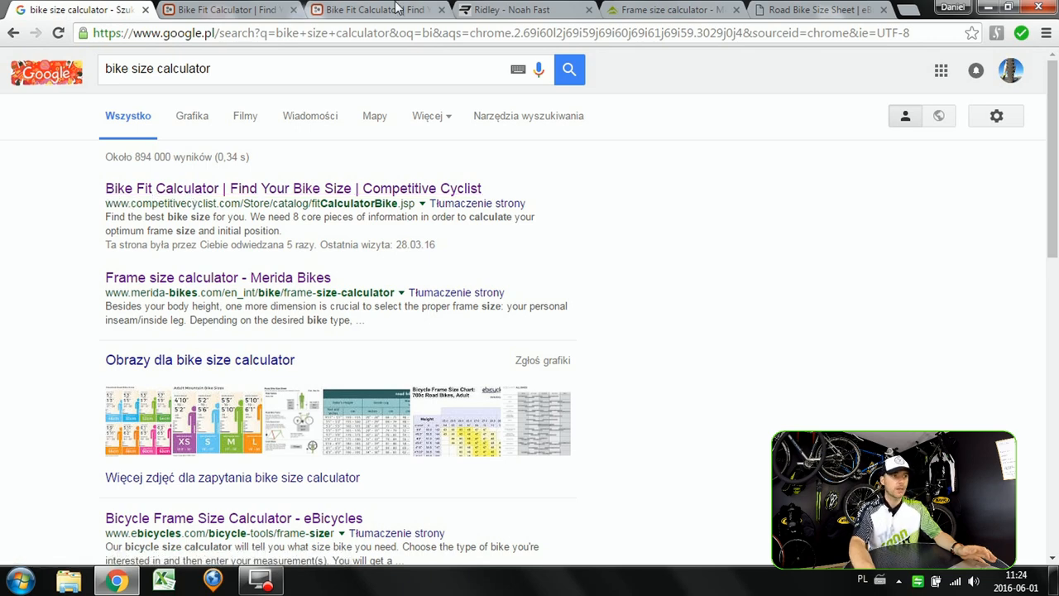
Review the fit calculator's input measurements, inseam 86 through total height 182, with the height measuring guide.
click(378, 10)
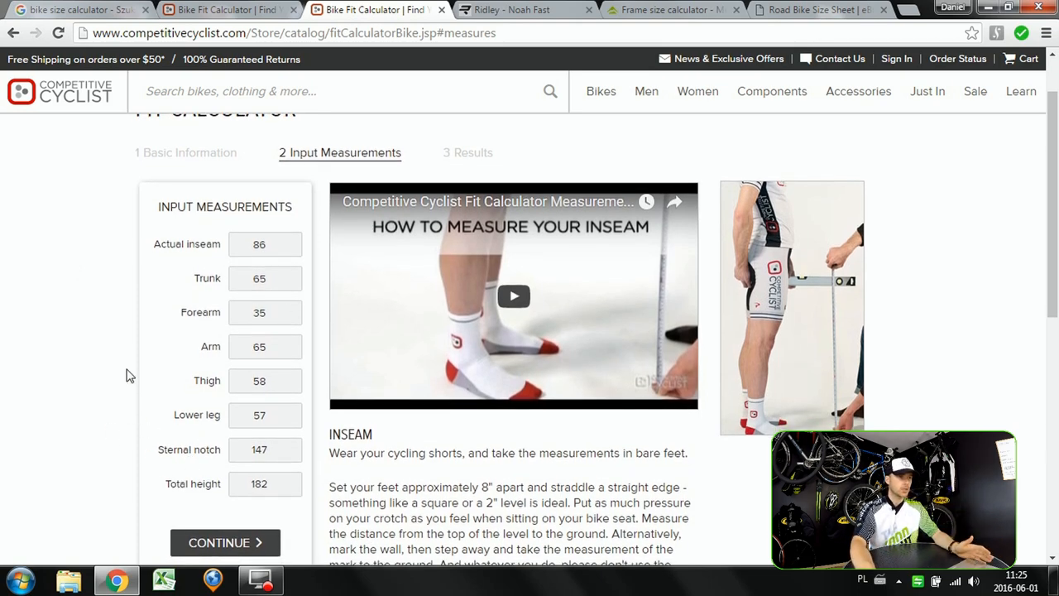
click(265, 244)
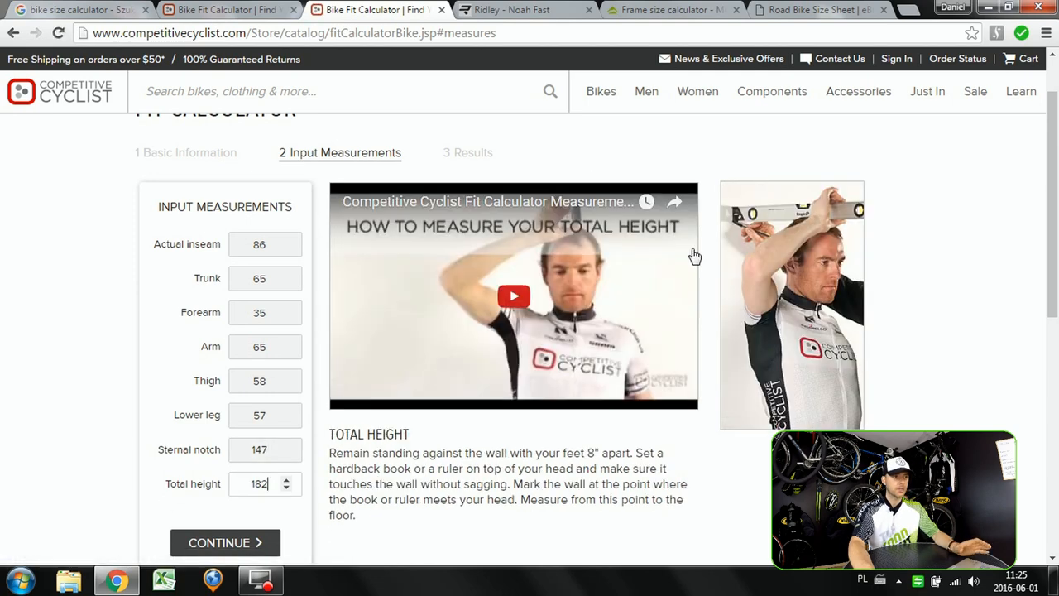
scroll(down, 3)
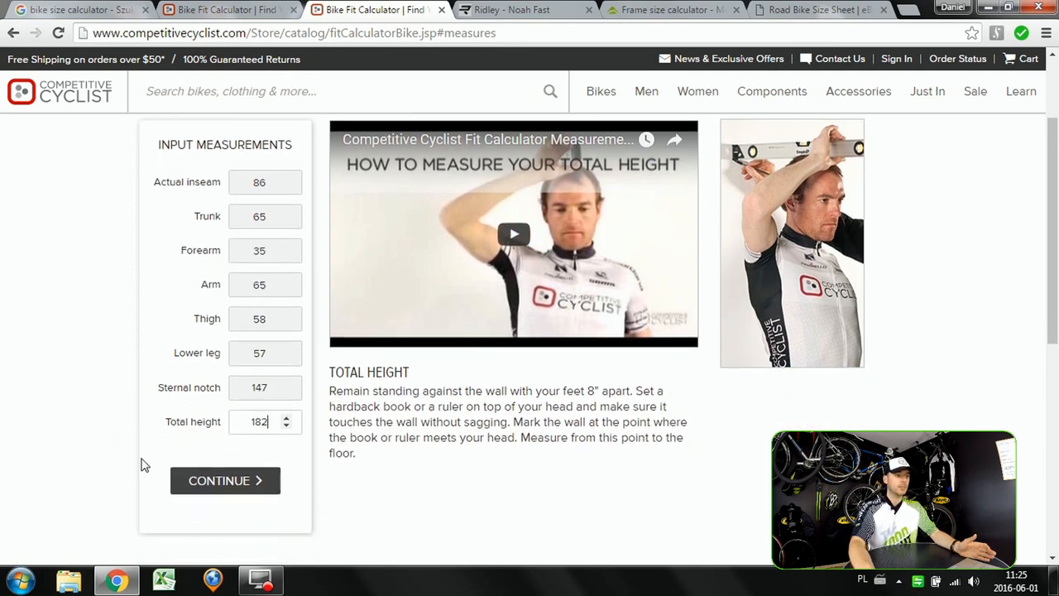
scroll(down, 3)
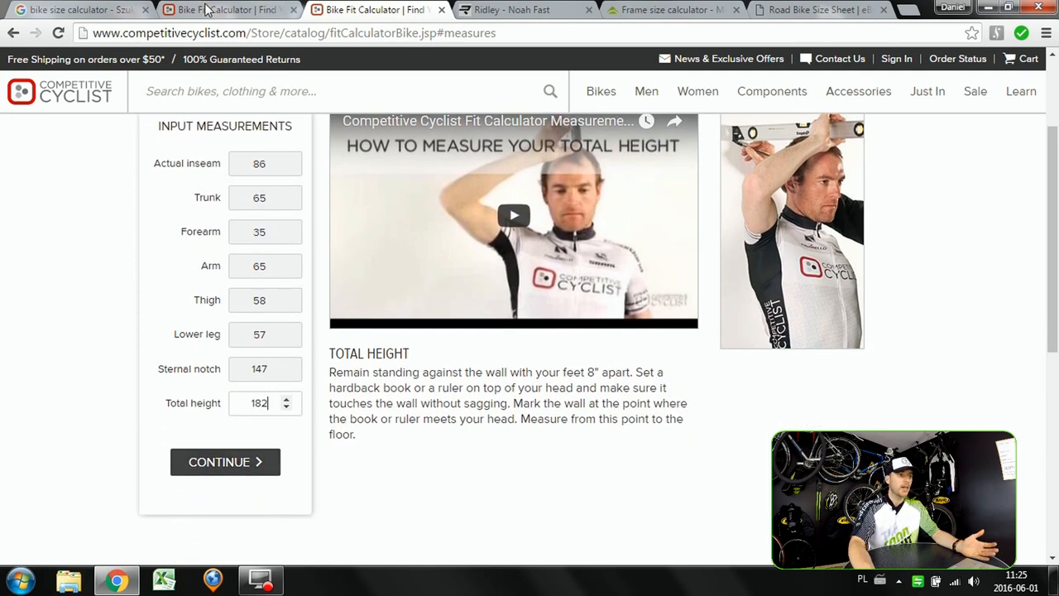
Submit the measurements for the fit summary (top tube 56.2–56.6 cm) and compare with the Ridley tab.
click(225, 462)
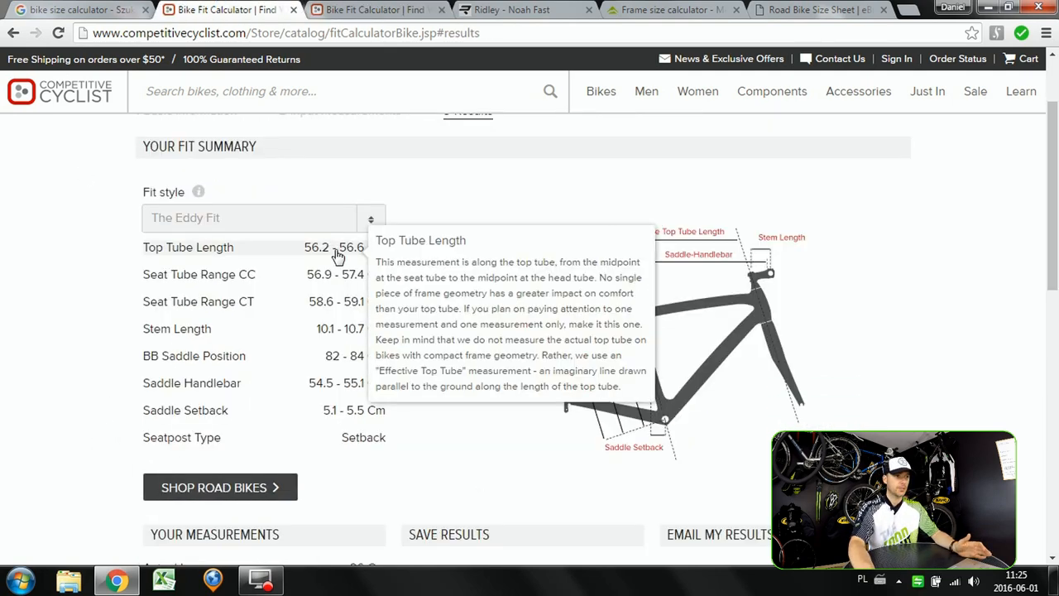
mouse_move(119, 309)
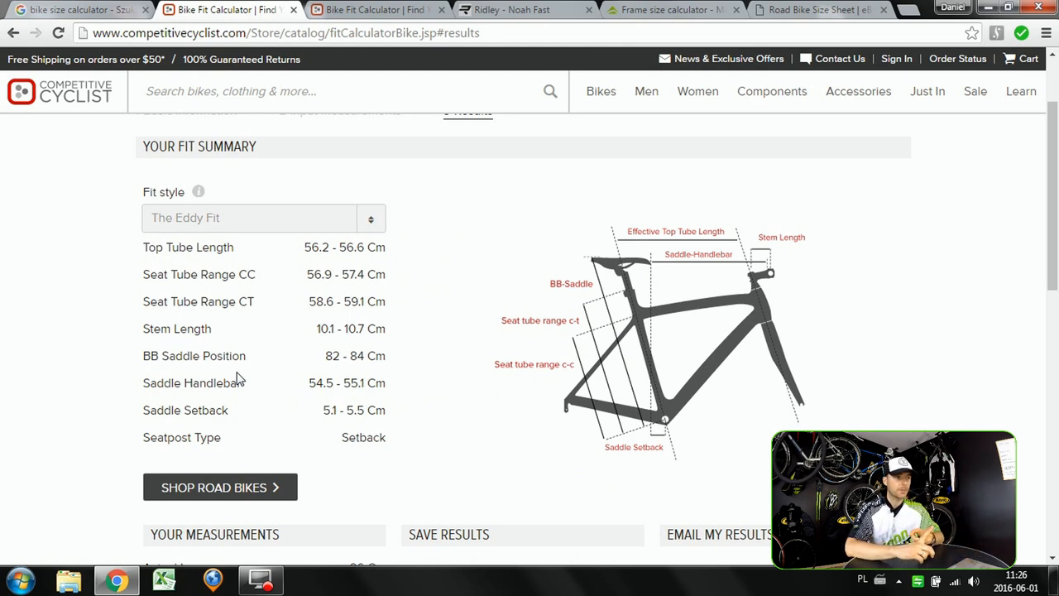
mouse_move(322, 149)
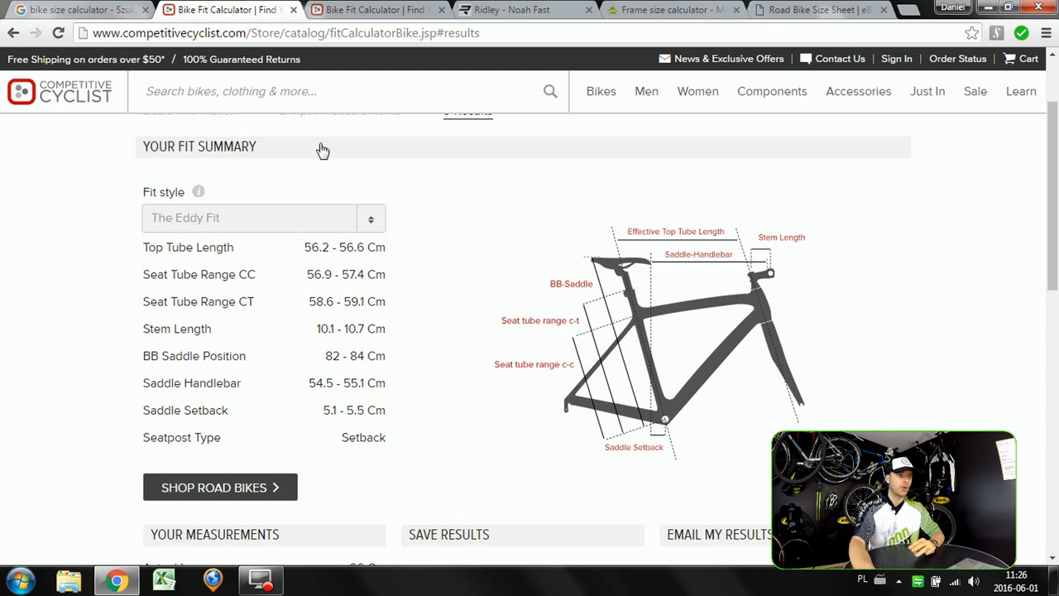
click(513, 10)
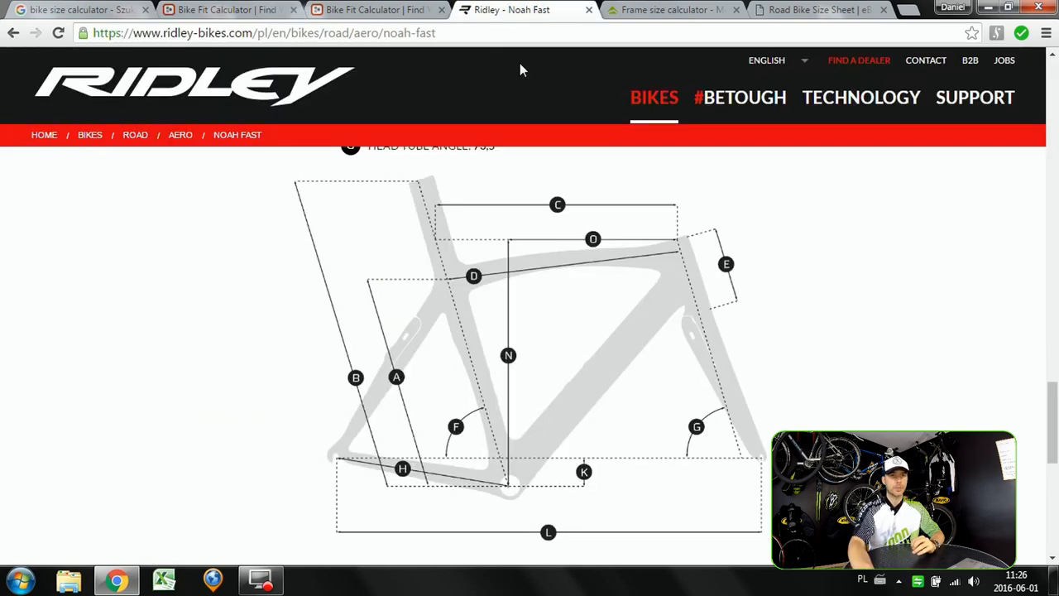
mouse_move(229, 33)
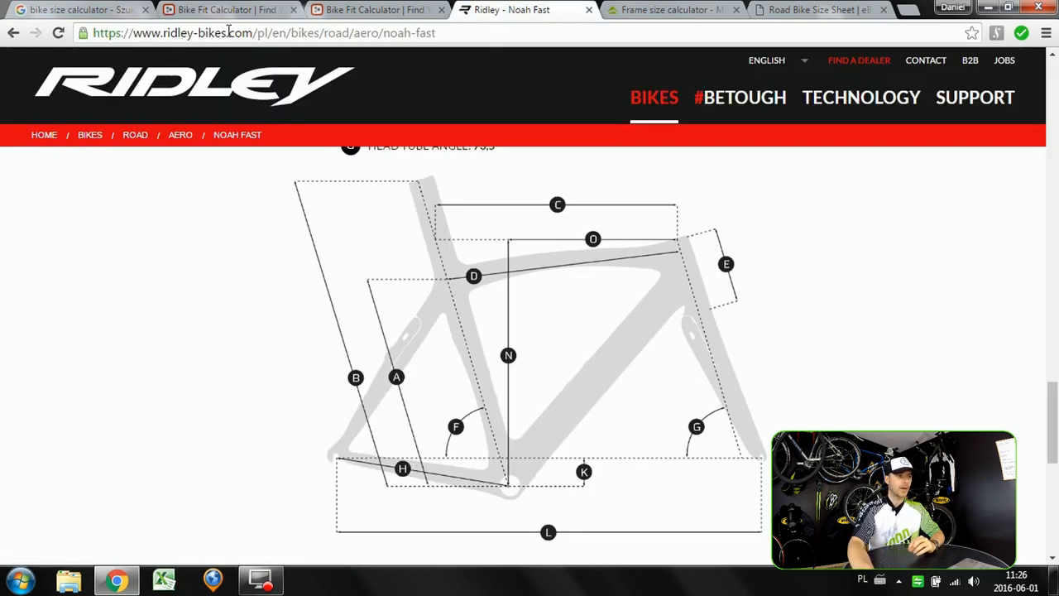
mouse_move(265, 328)
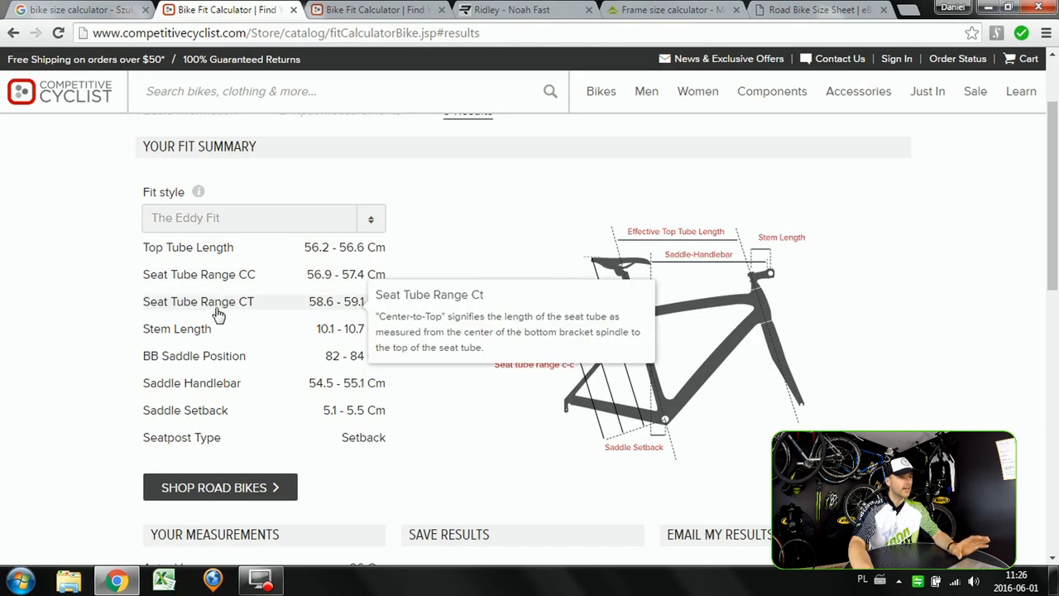
mouse_move(649, 423)
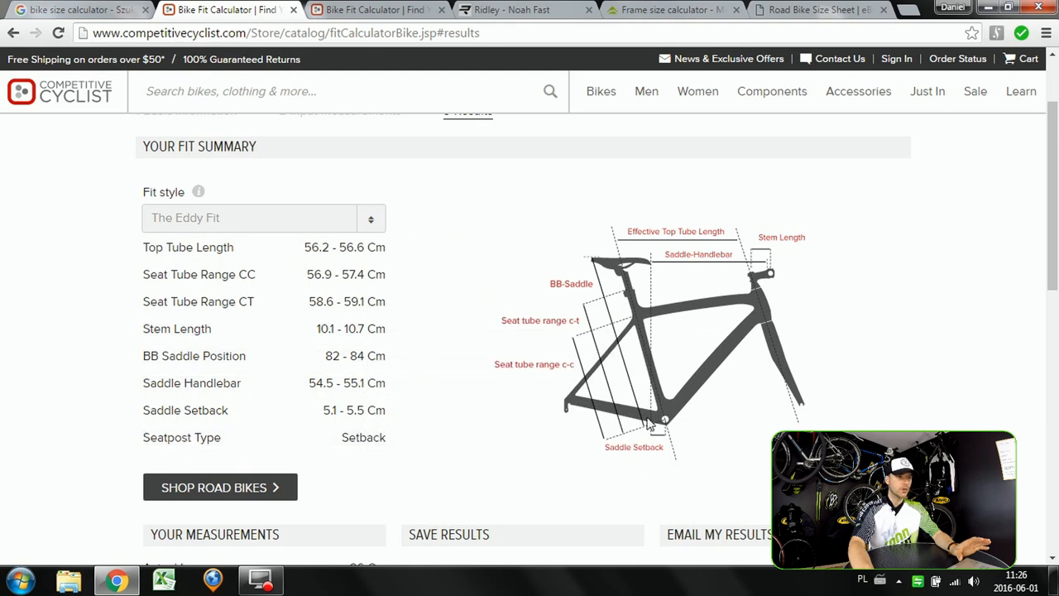
mouse_move(595, 374)
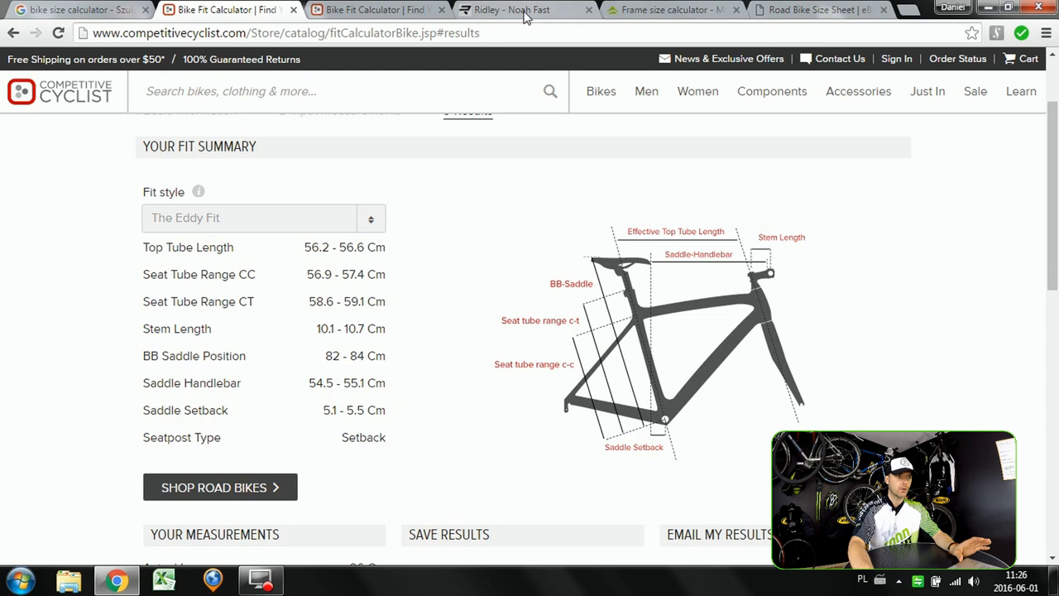
Navigate Ridley's road bikes category to the Aero Noah Fast model page.
click(513, 10)
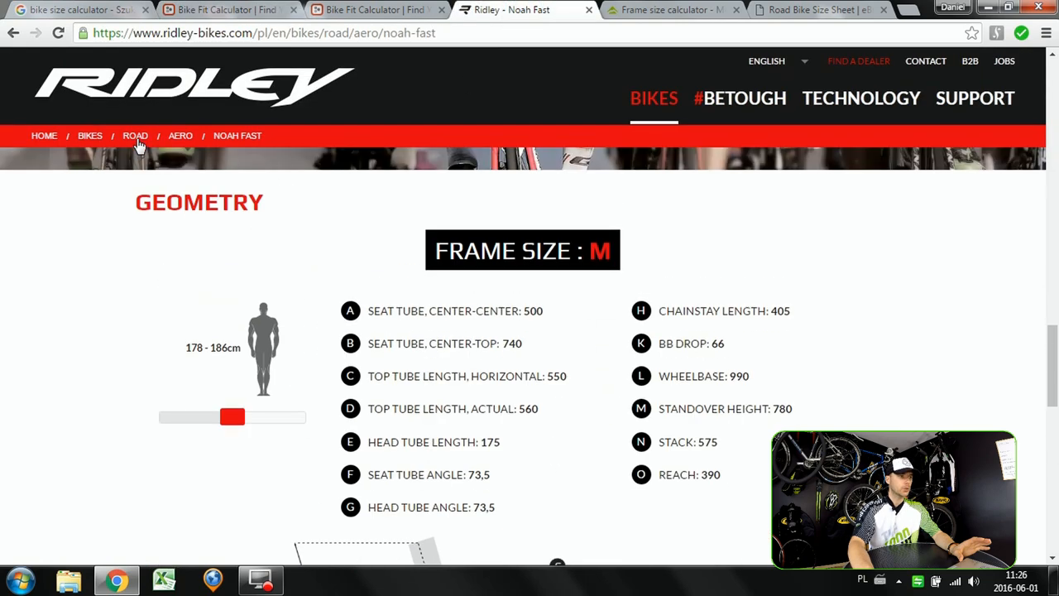
click(136, 135)
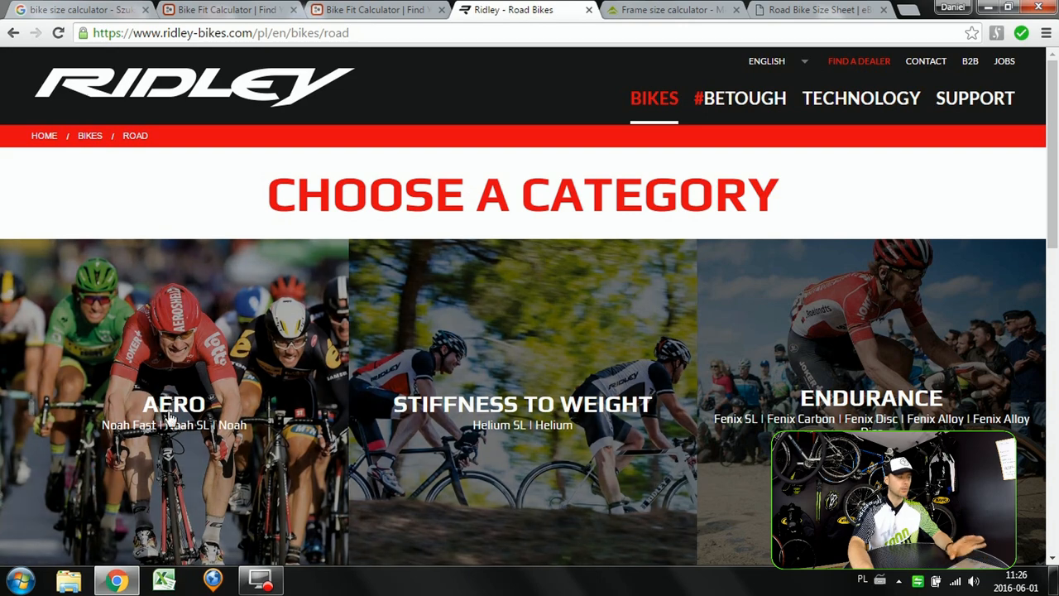
scroll(down, 3)
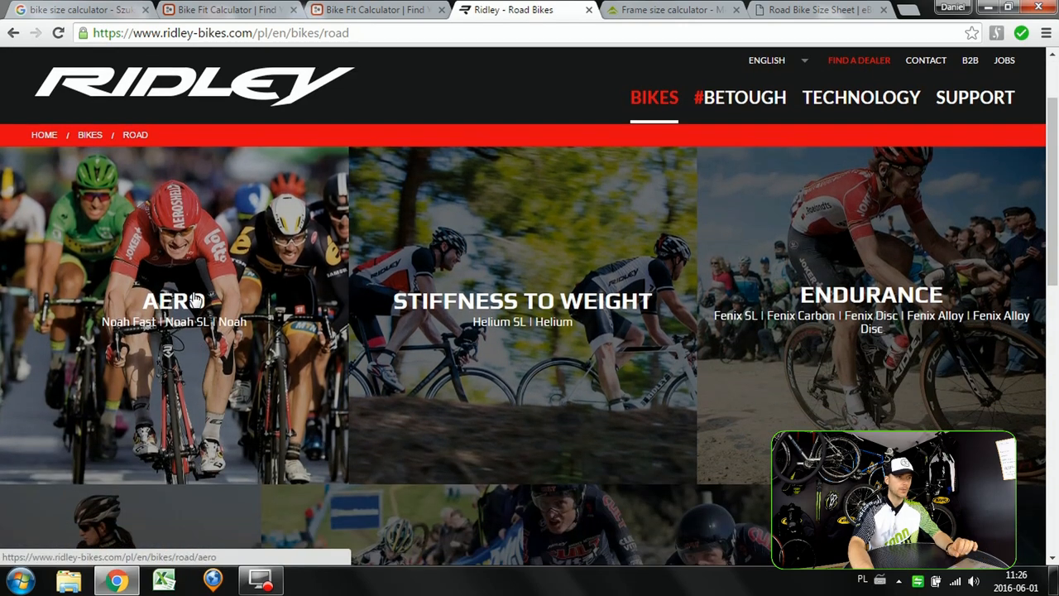
click(172, 300)
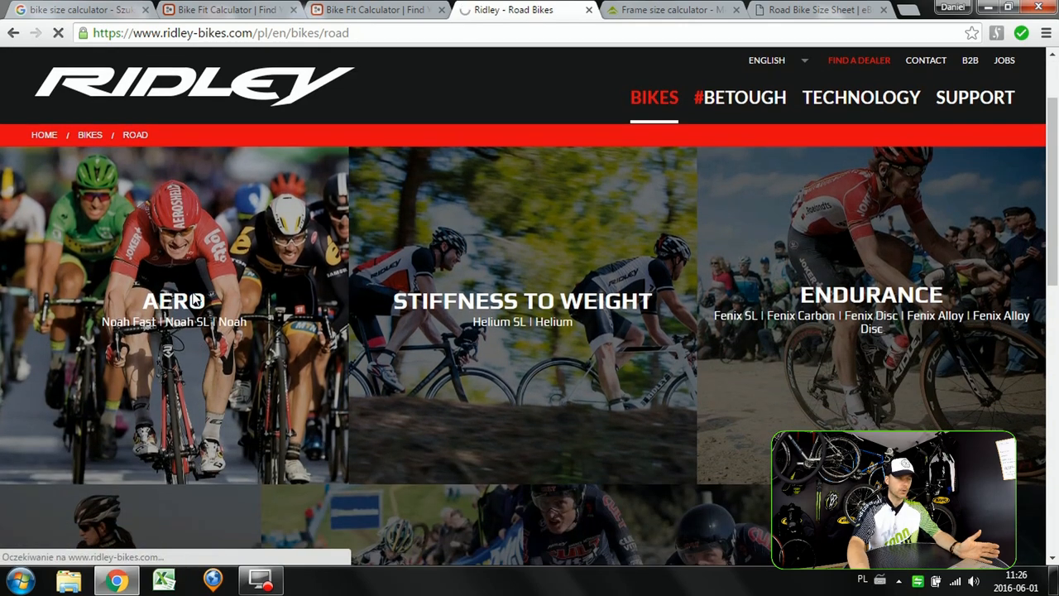
click(173, 301)
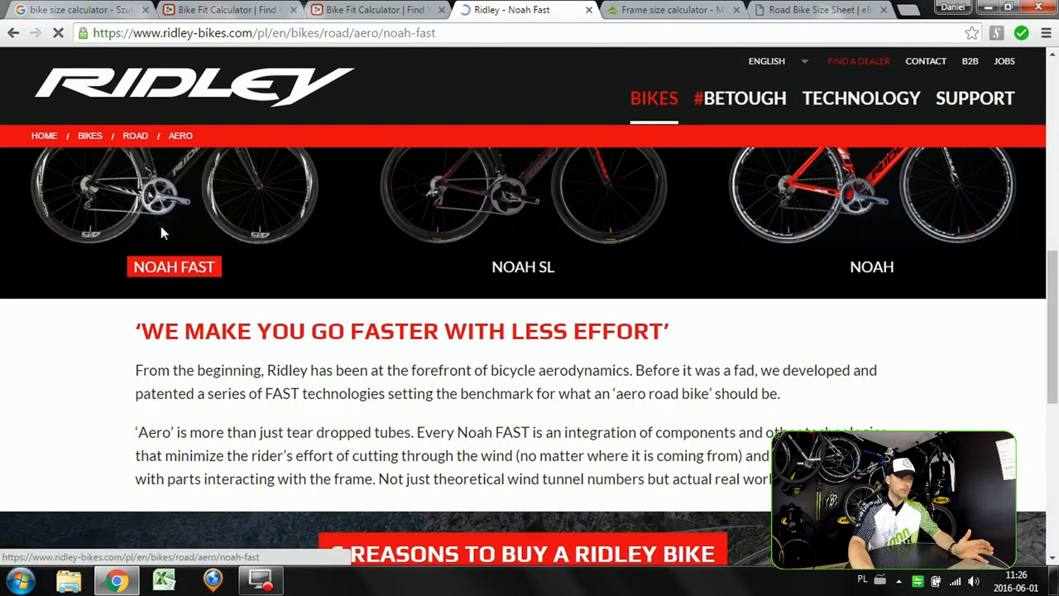
Scroll the Noah Fast page to the size M geometry table (178–186 cm, top tube 550).
click(174, 266)
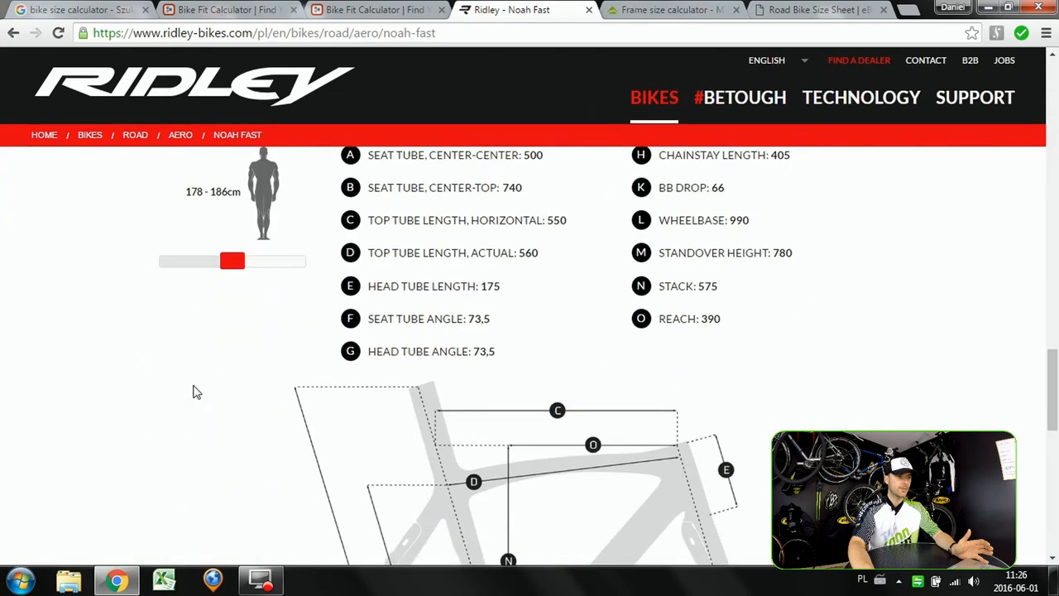
scroll(up, 3)
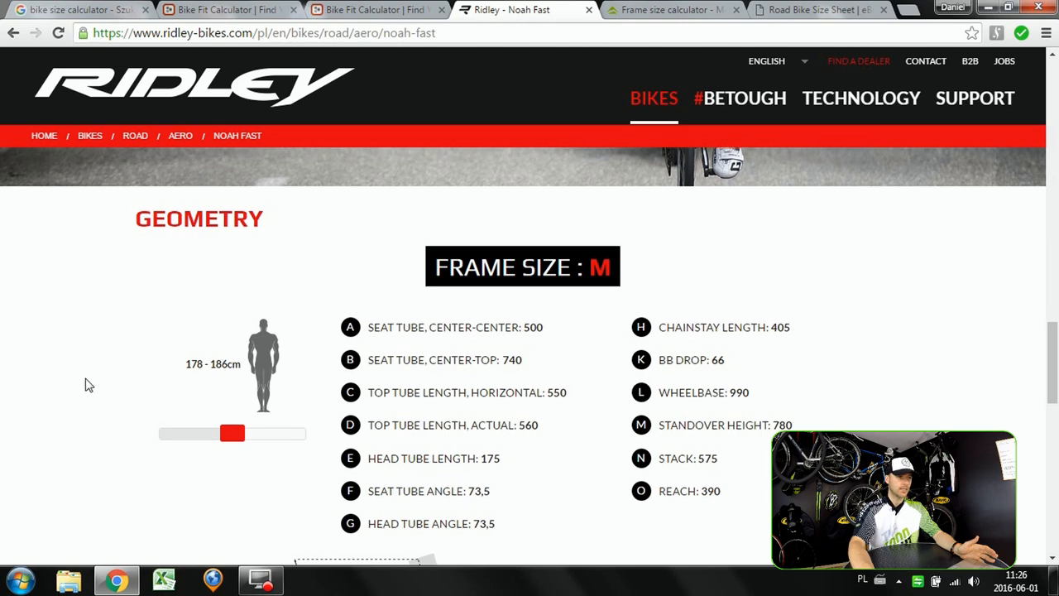
scroll(down, 3)
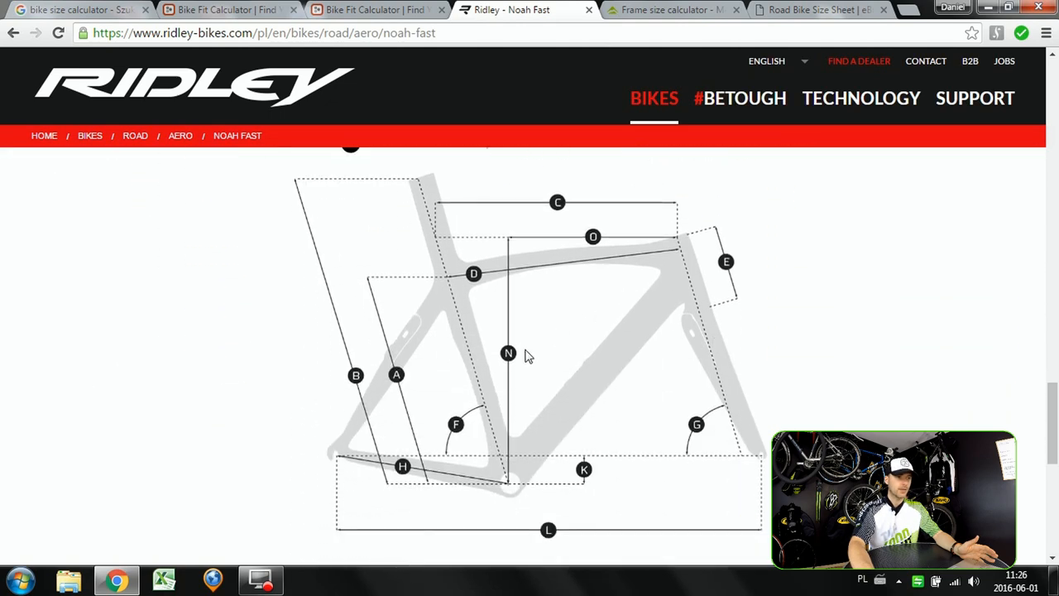
scroll(down, 3)
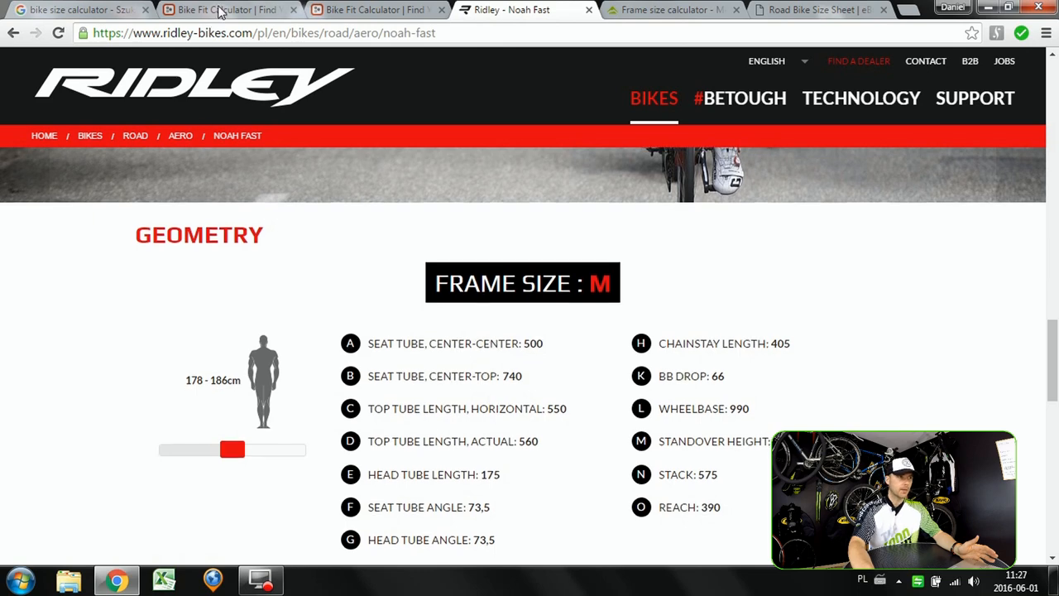
Review the Eddy Fit summary, highlighting Stack and Reach values.
click(223, 10)
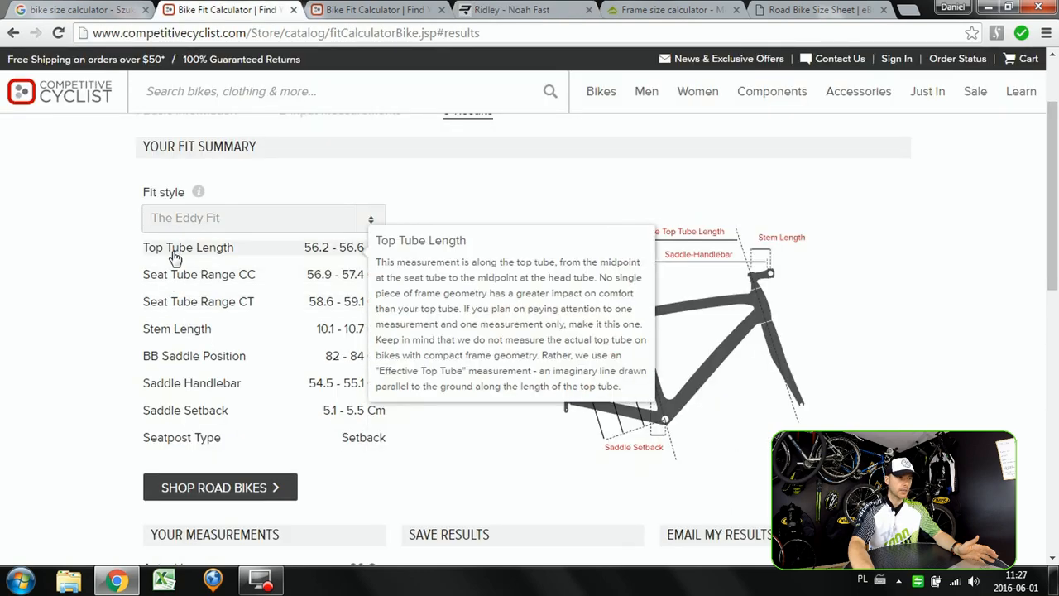
mouse_move(340, 261)
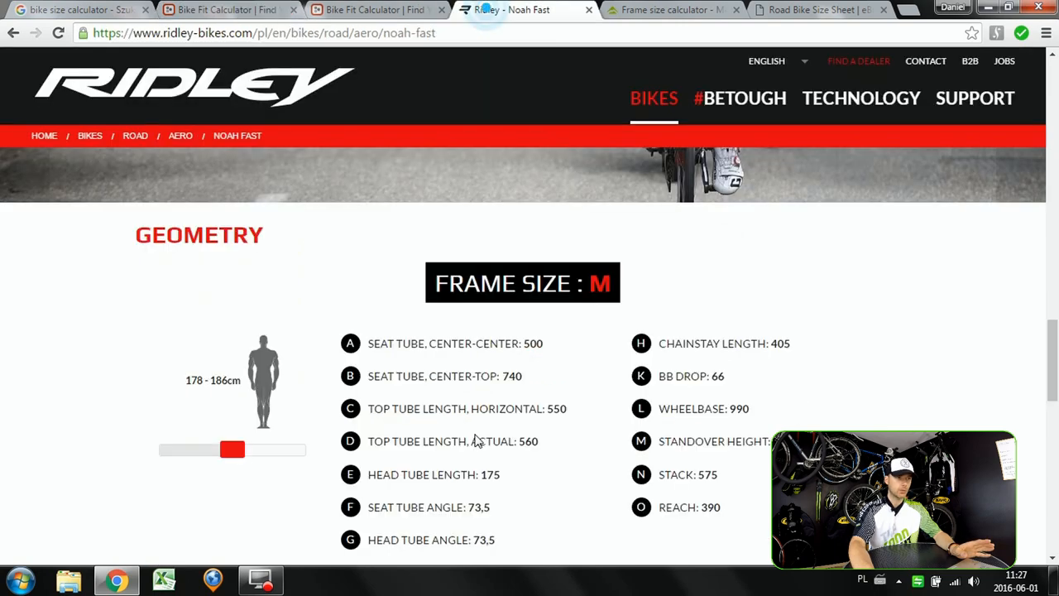
scroll(down, 3)
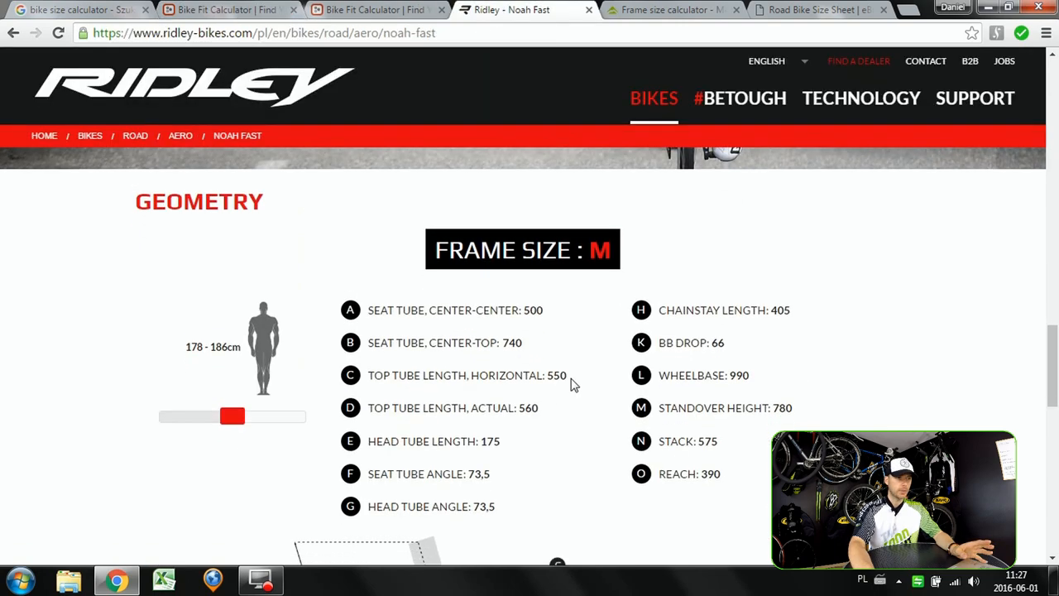
click(537, 407)
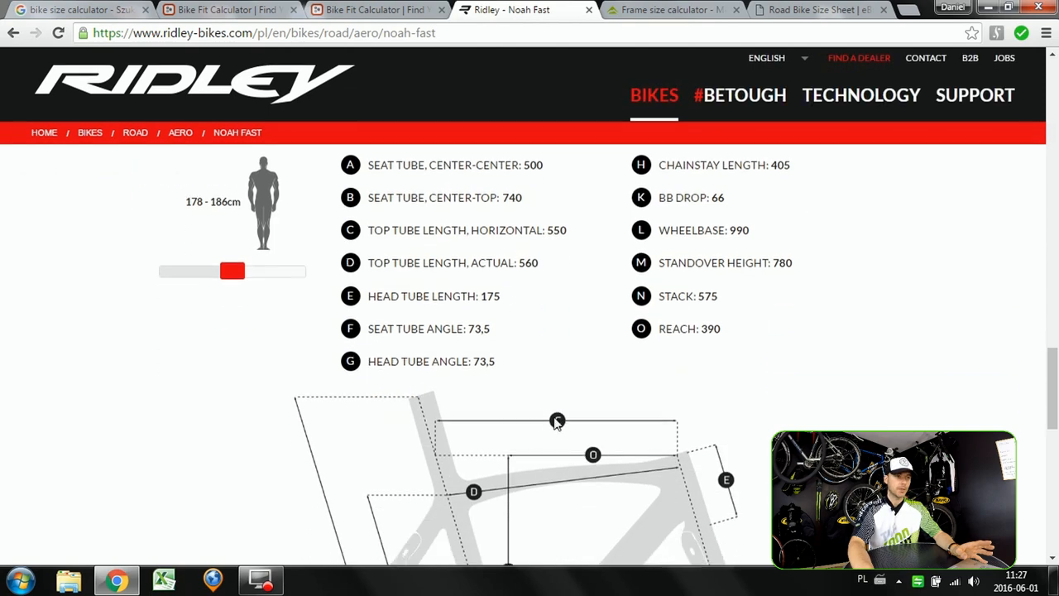
scroll(down, 3)
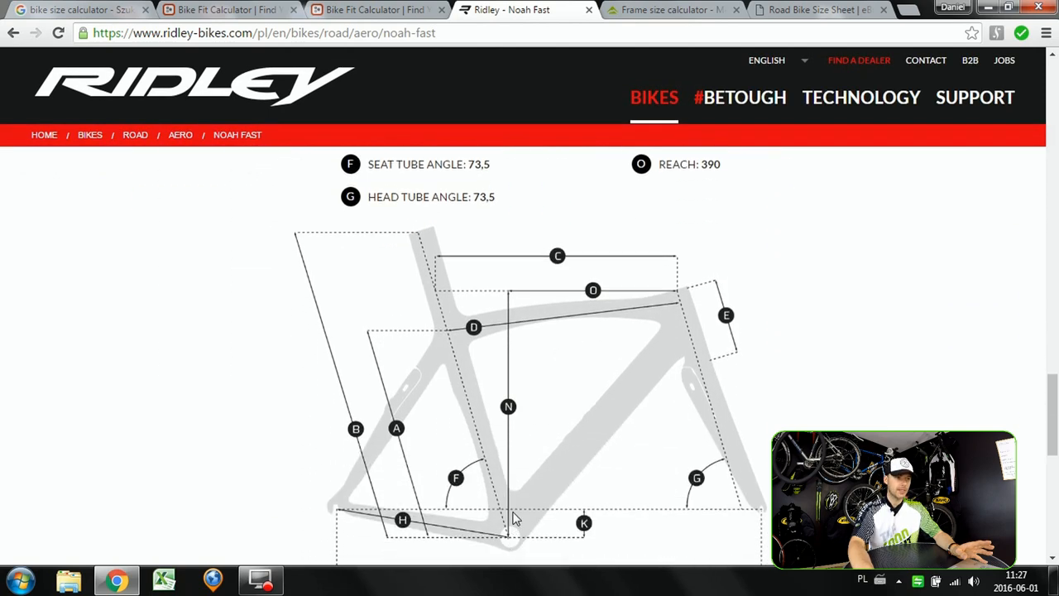
mouse_move(645, 290)
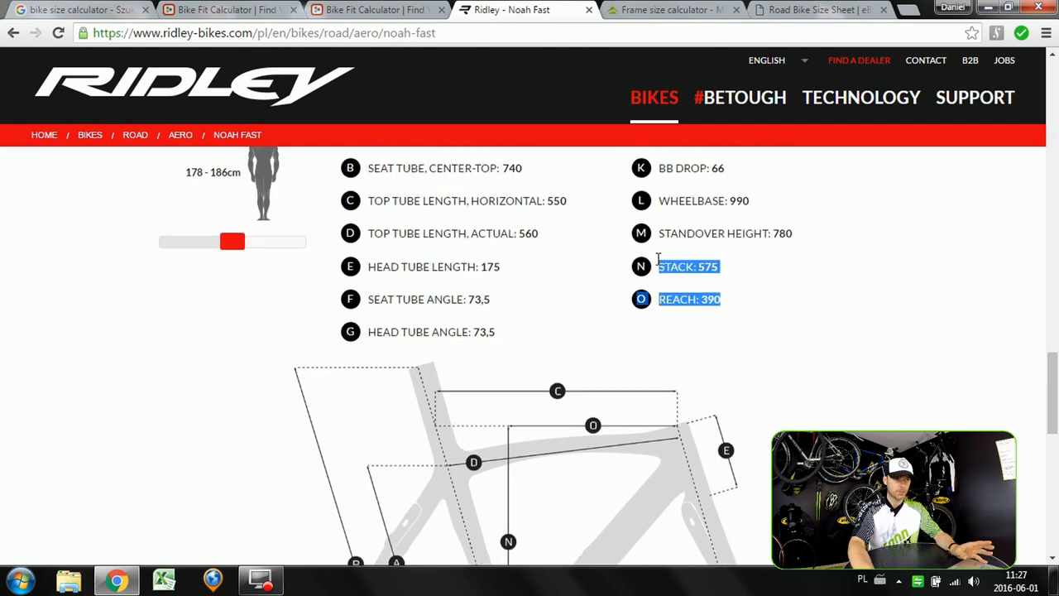
Compare the fit summary against the Noah Fast size M geometry, then move on to the Merida calculator.
click(228, 10)
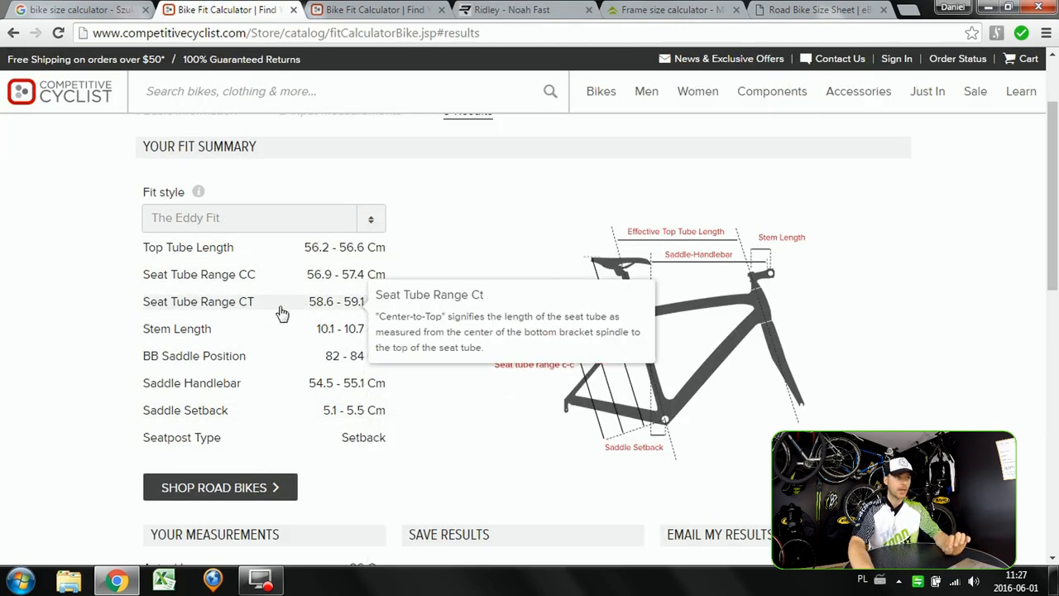
click(513, 9)
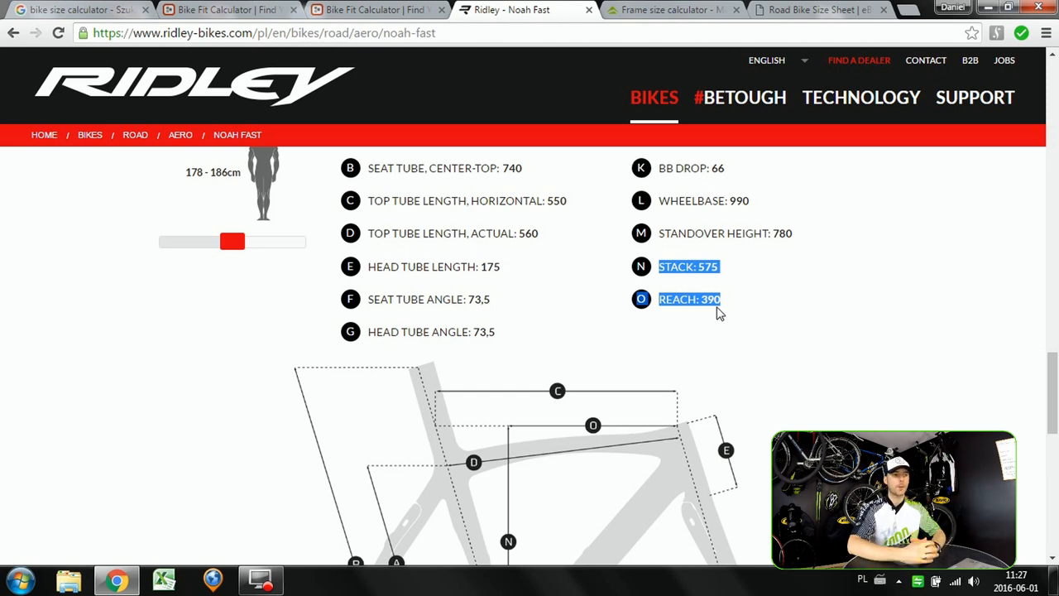
mouse_move(781, 285)
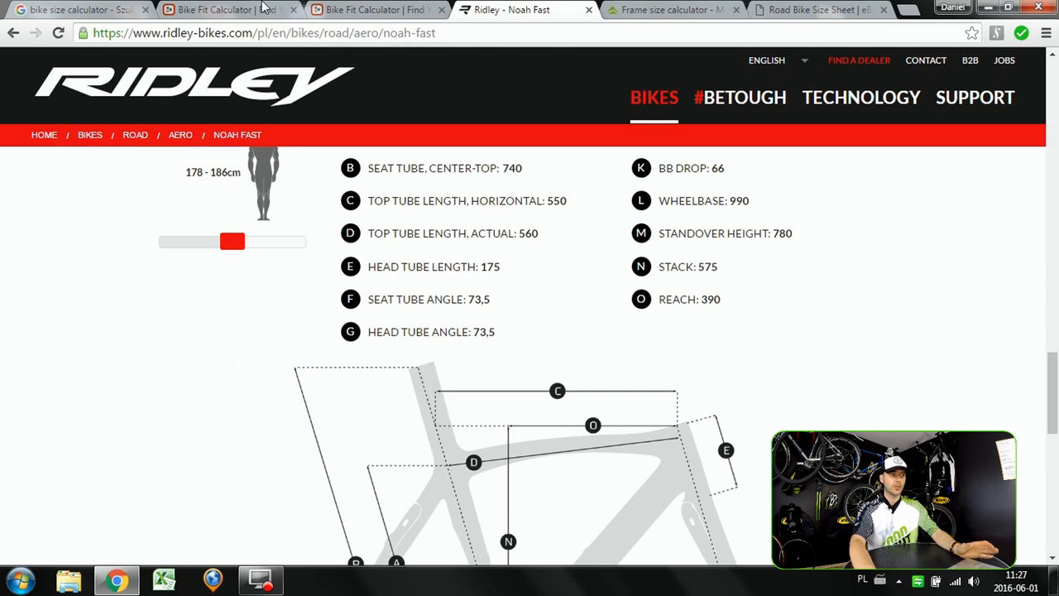
mouse_move(223, 10)
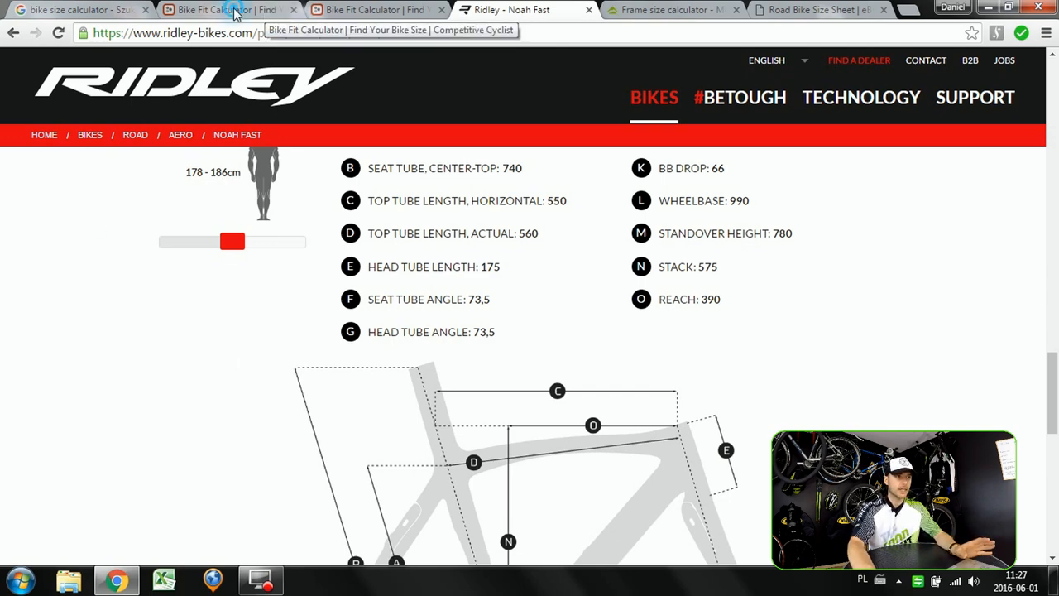
click(223, 10)
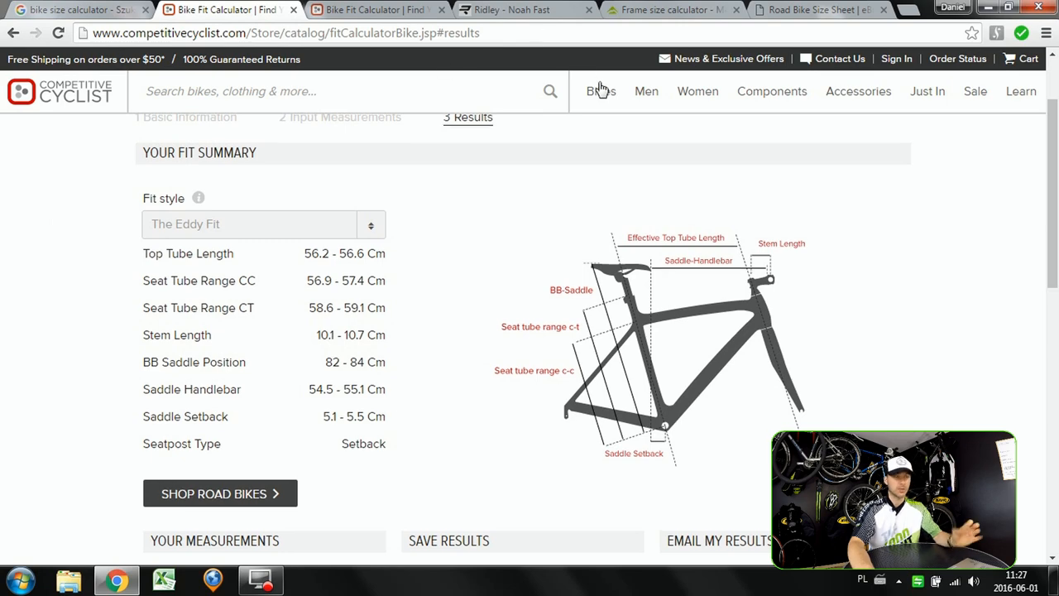
click(670, 10)
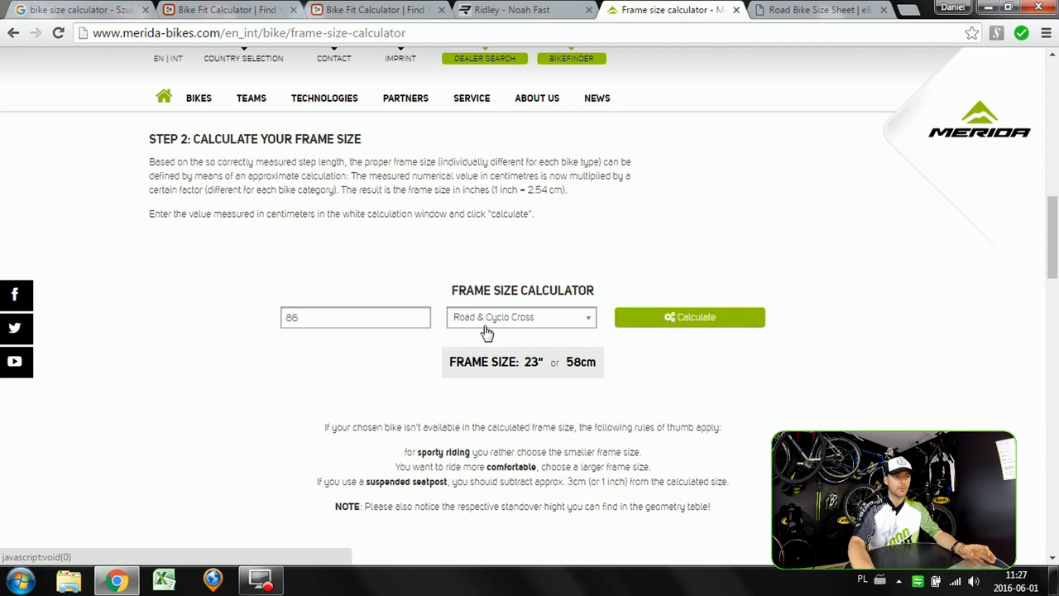
mouse_move(569, 376)
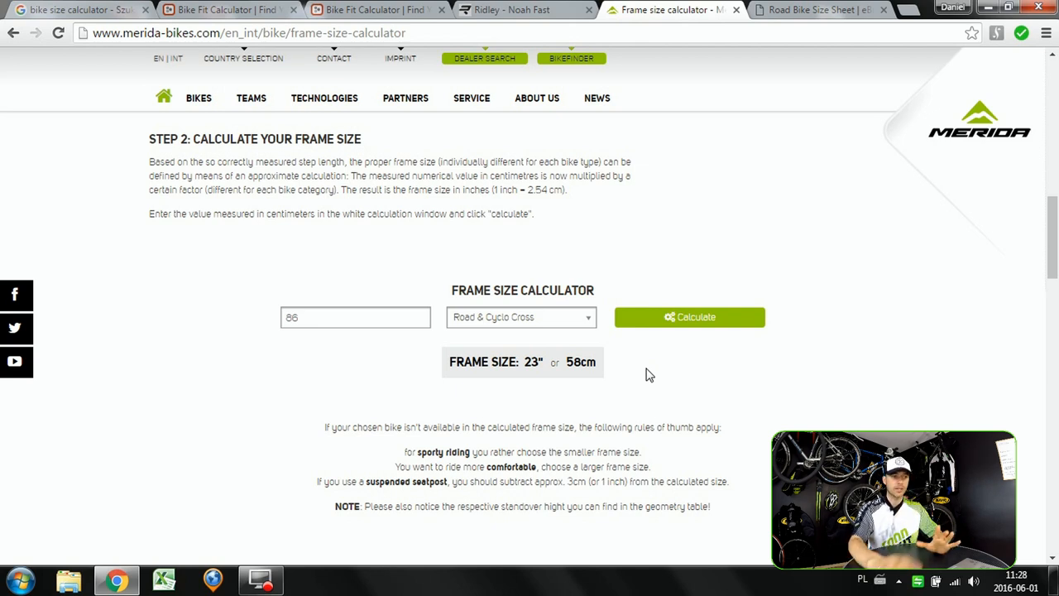
mouse_move(586, 358)
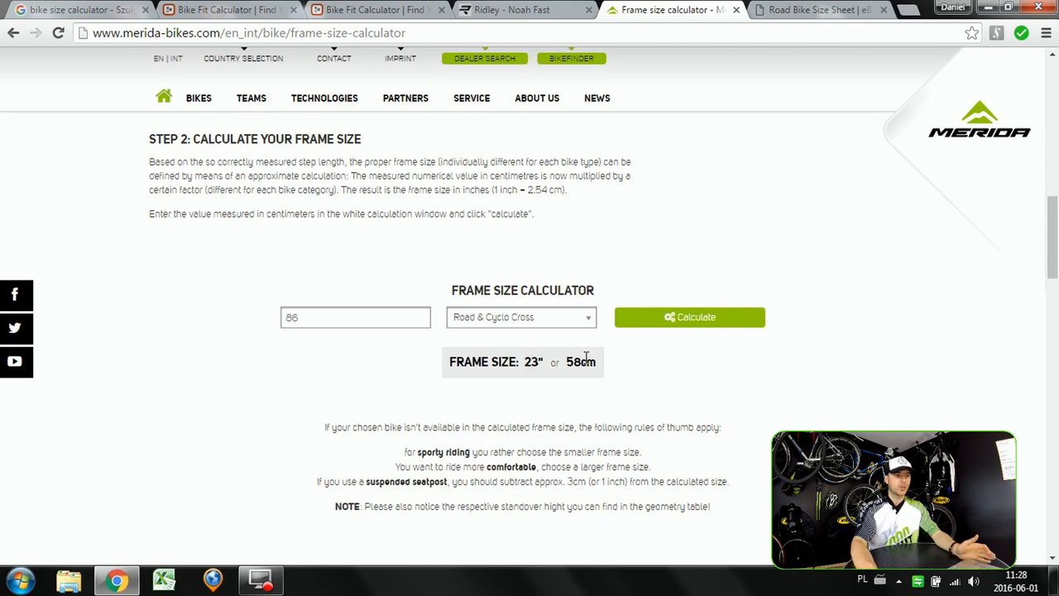
Pick out Merida's 58 cm frame result and move to the ebicycles Road Bike Size Sheet.
double_click(581, 361)
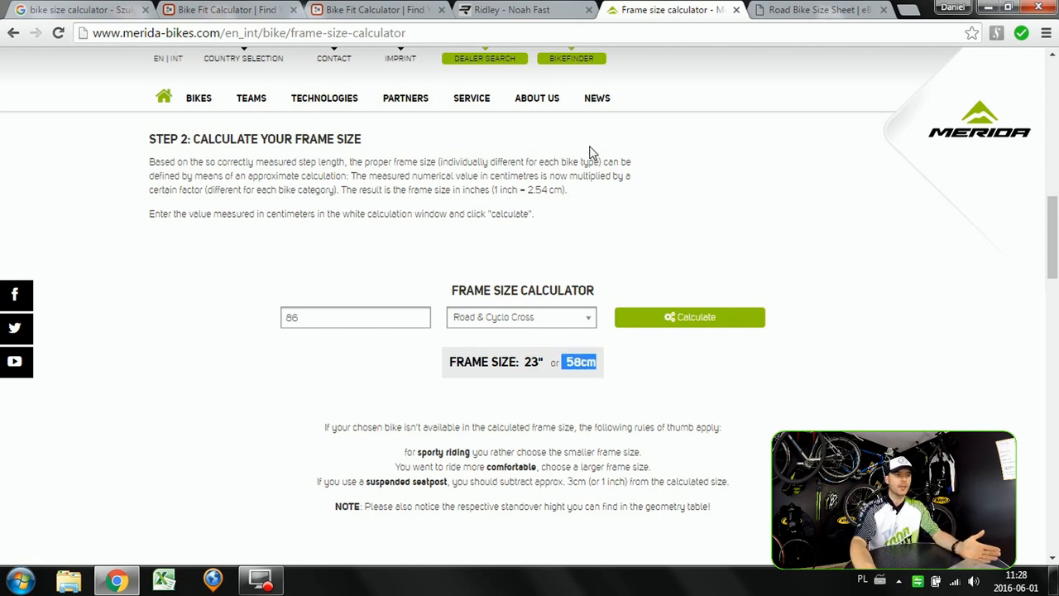
click(814, 10)
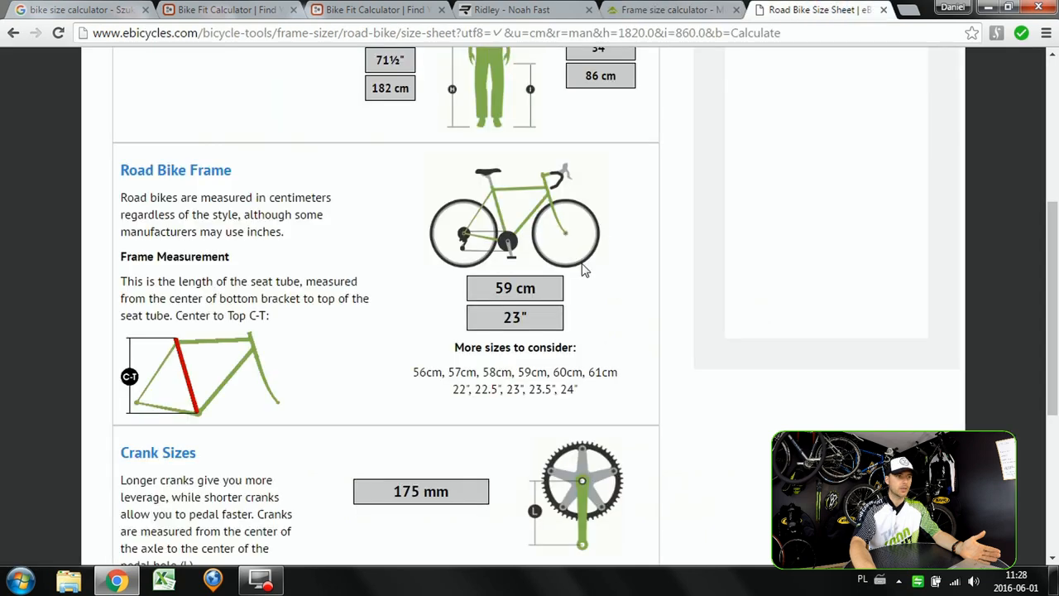
mouse_move(182, 350)
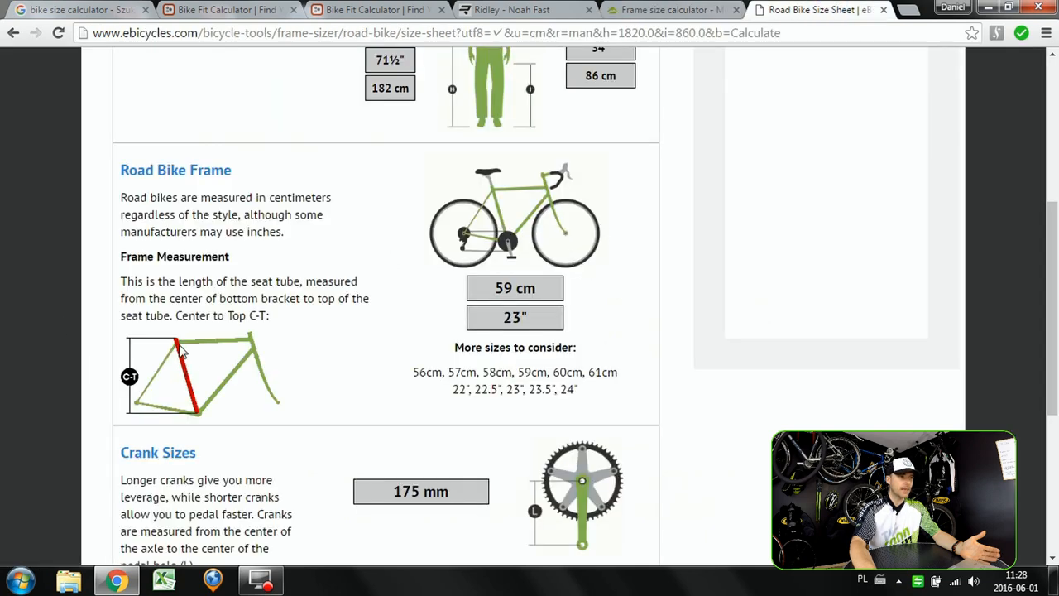
mouse_move(185, 389)
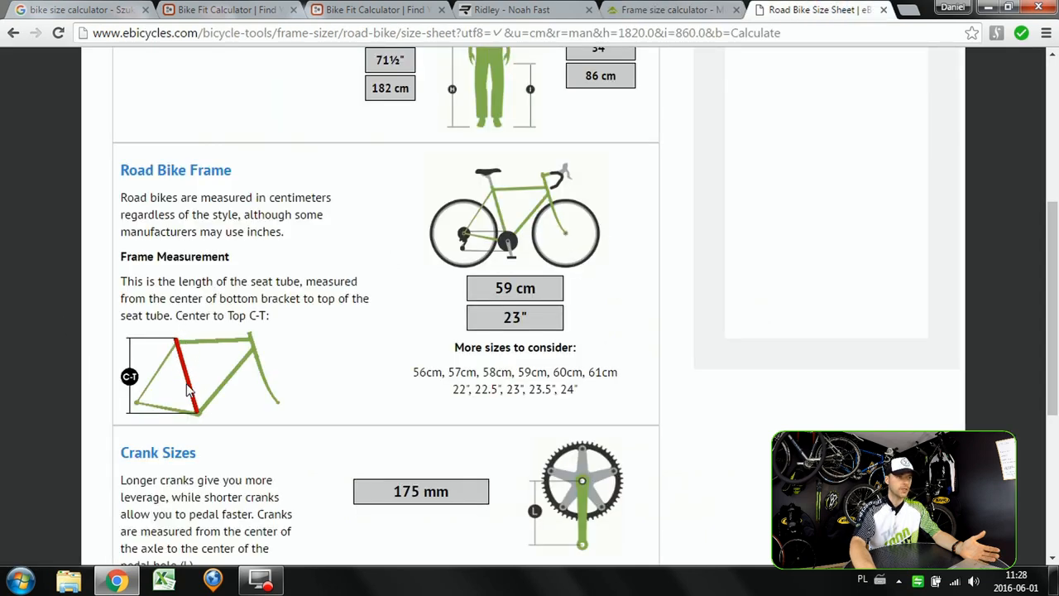
mouse_move(179, 368)
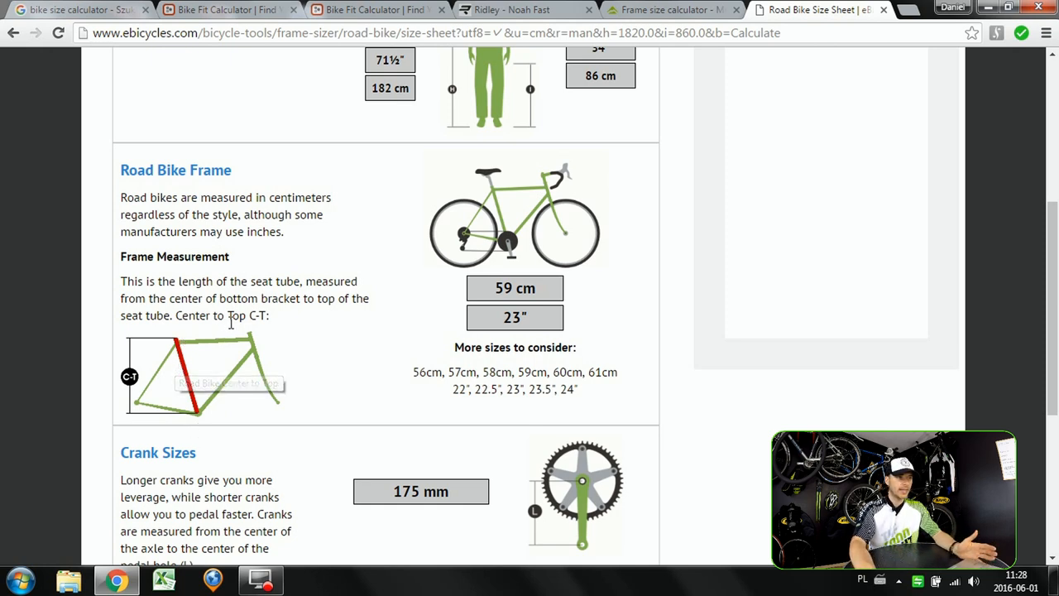
mouse_move(195, 399)
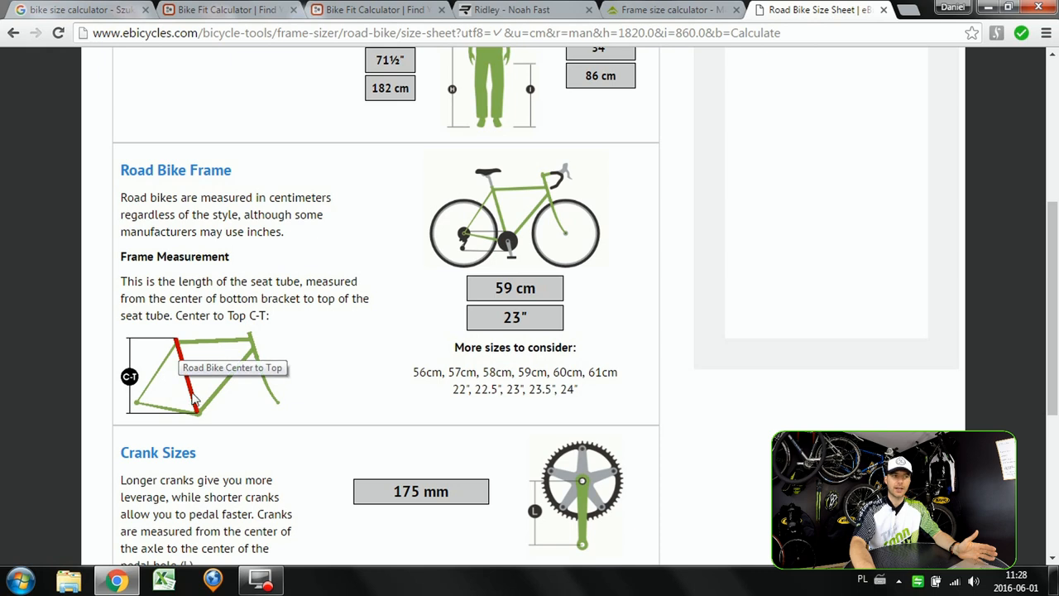
mouse_move(229, 396)
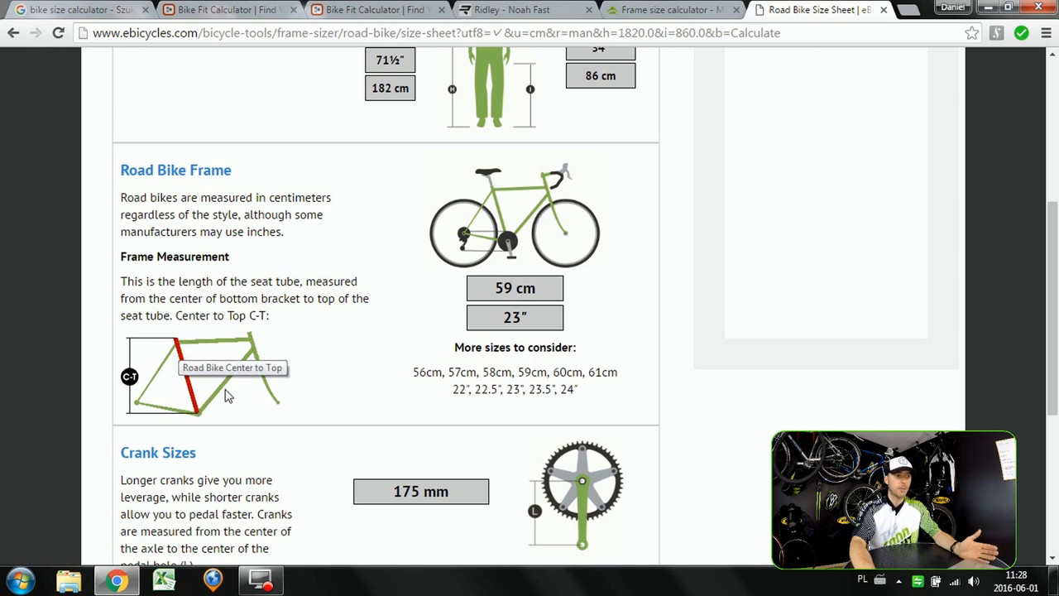
mouse_move(239, 314)
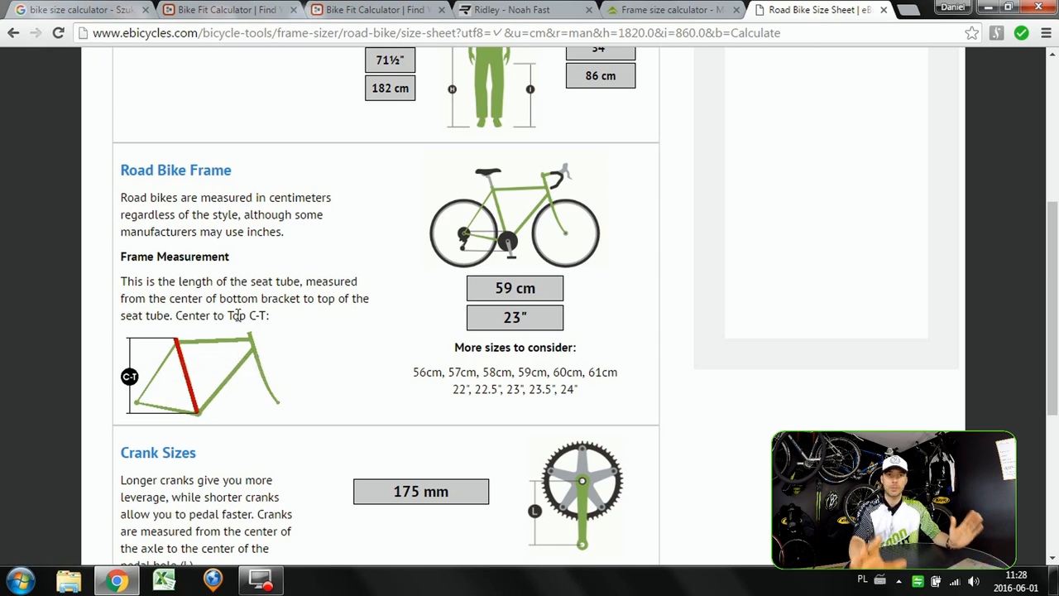
mouse_move(245, 338)
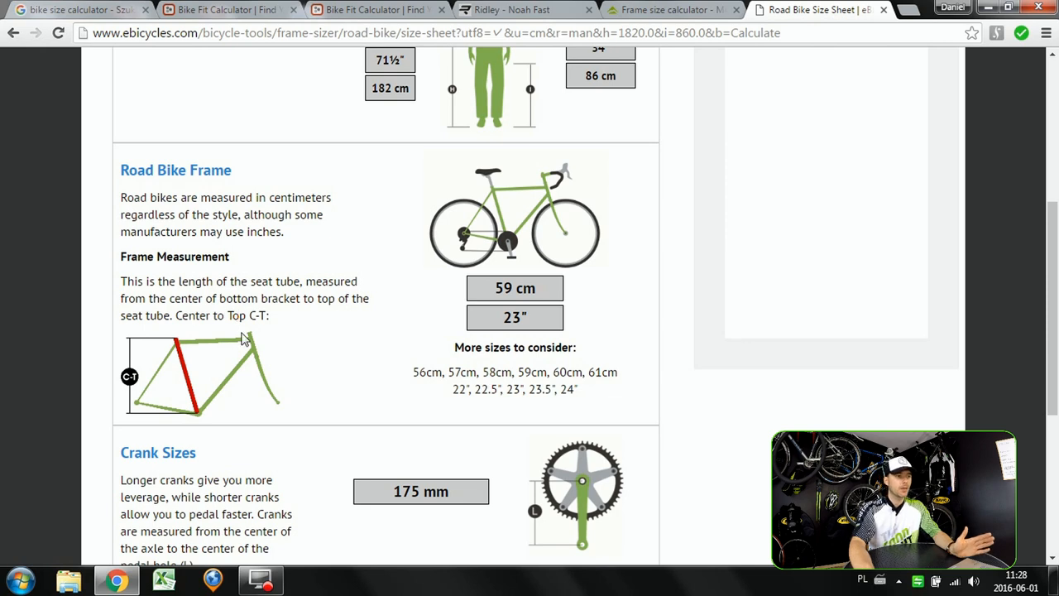
mouse_move(222, 346)
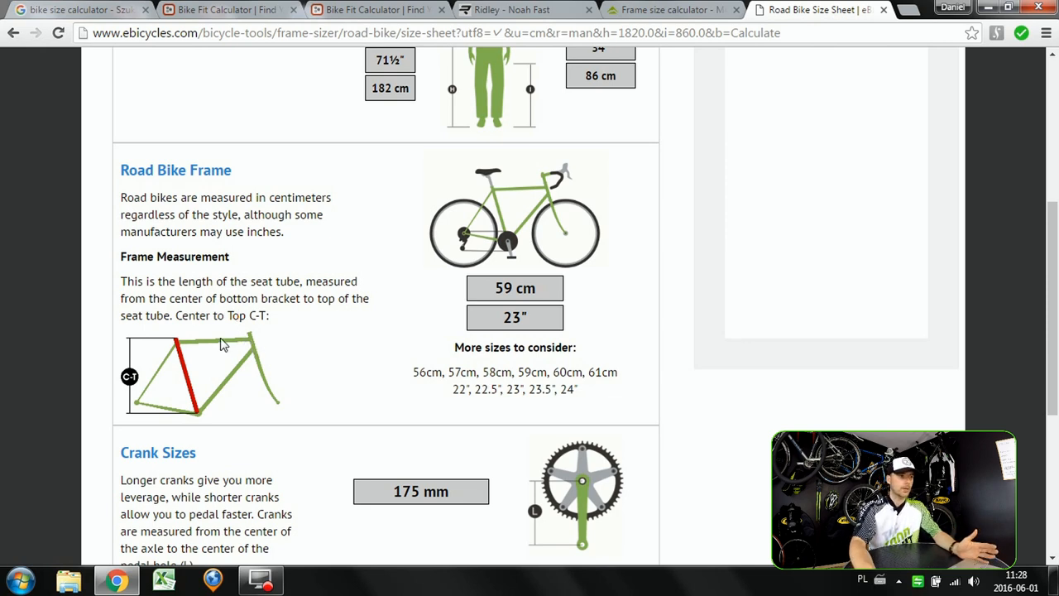
mouse_move(180, 361)
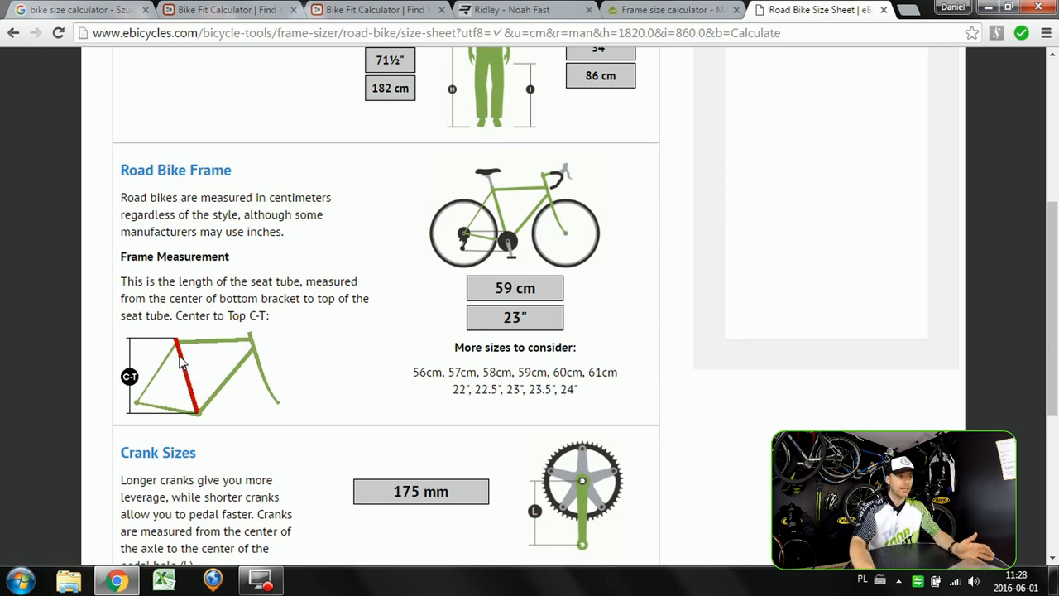
mouse_move(191, 348)
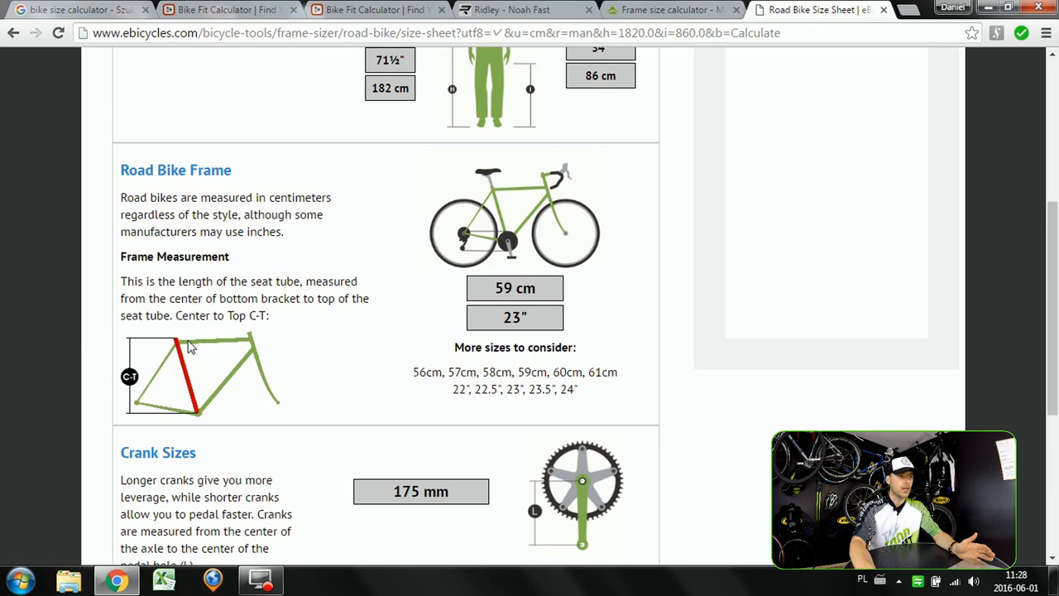
mouse_move(205, 351)
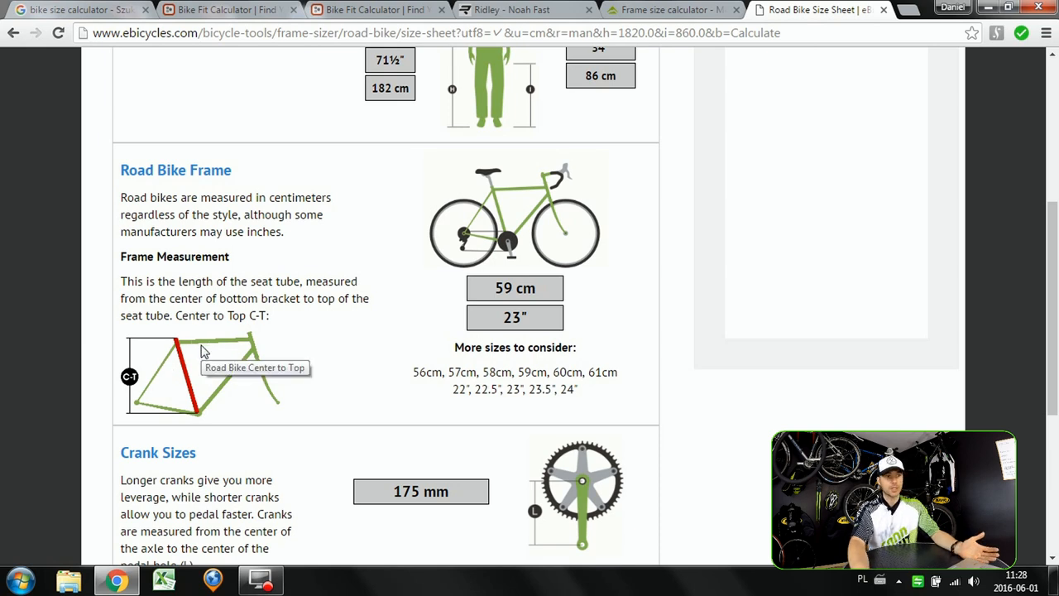
mouse_move(514, 199)
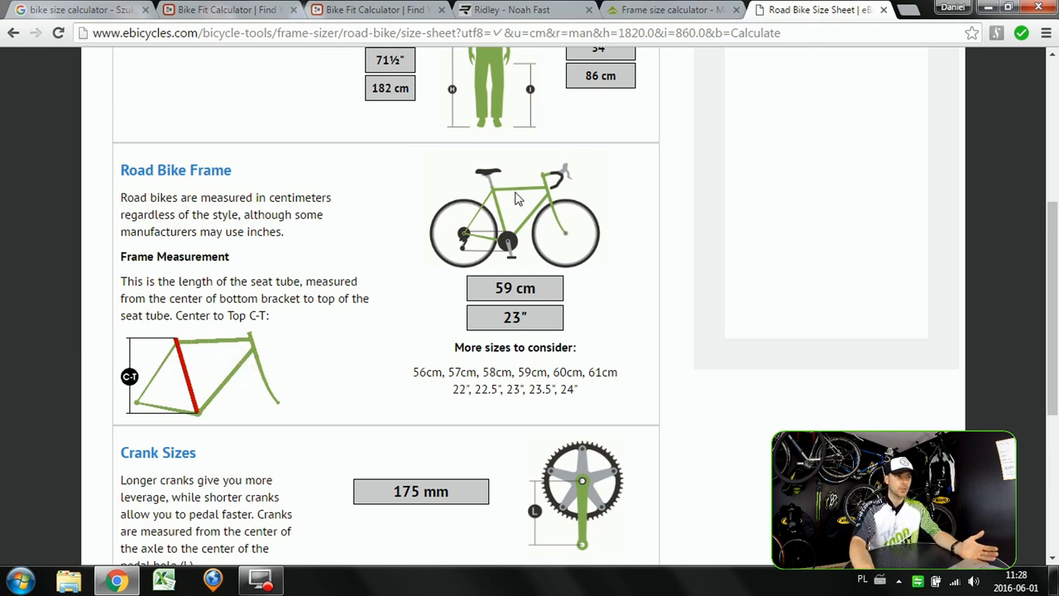
Leave the ebicycles 59 cm frame result for the Ridley Noah Fast geometry page.
click(526, 10)
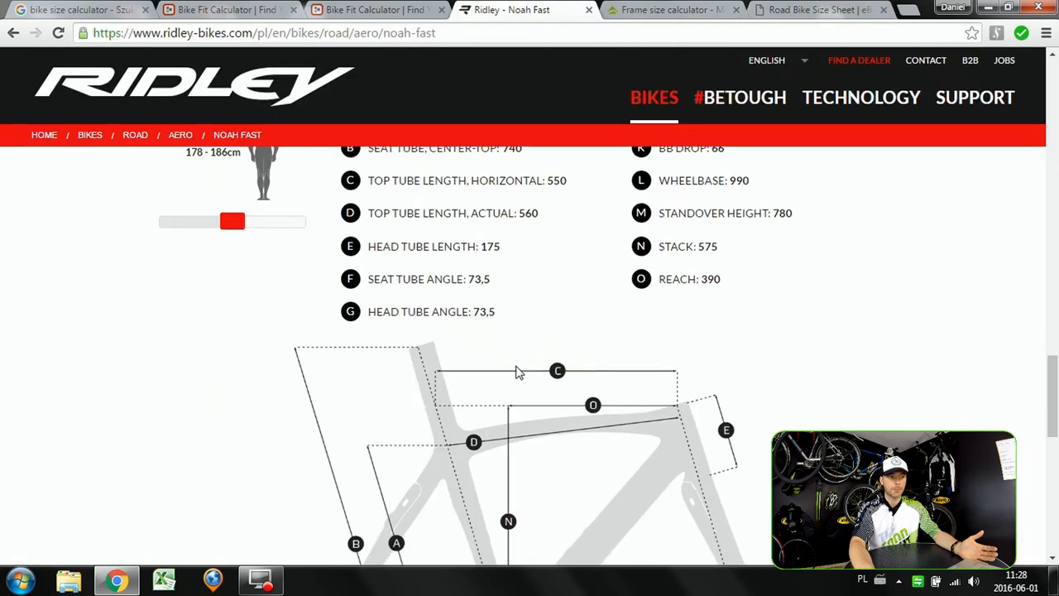
Regenerate the Eddy Fit summary and return to the Ridley Noah Fast geometry.
scroll(down, 3)
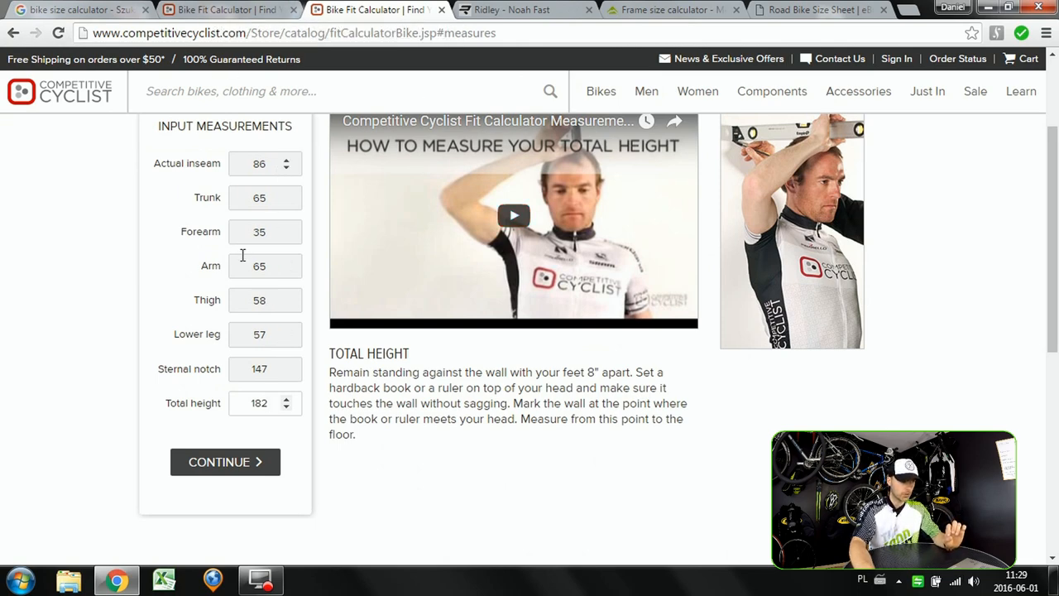
click(225, 461)
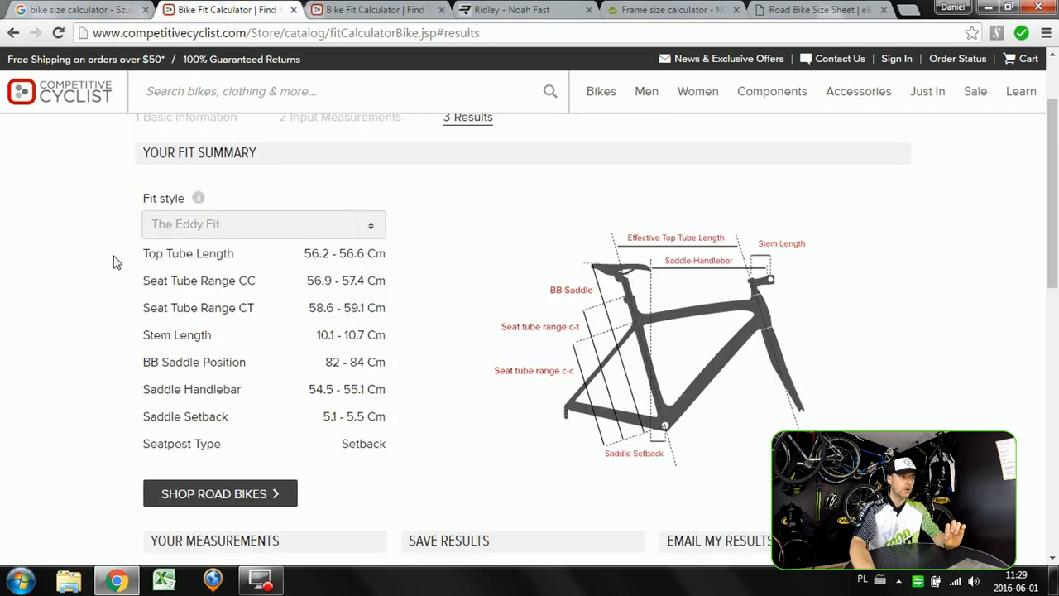
mouse_move(224, 298)
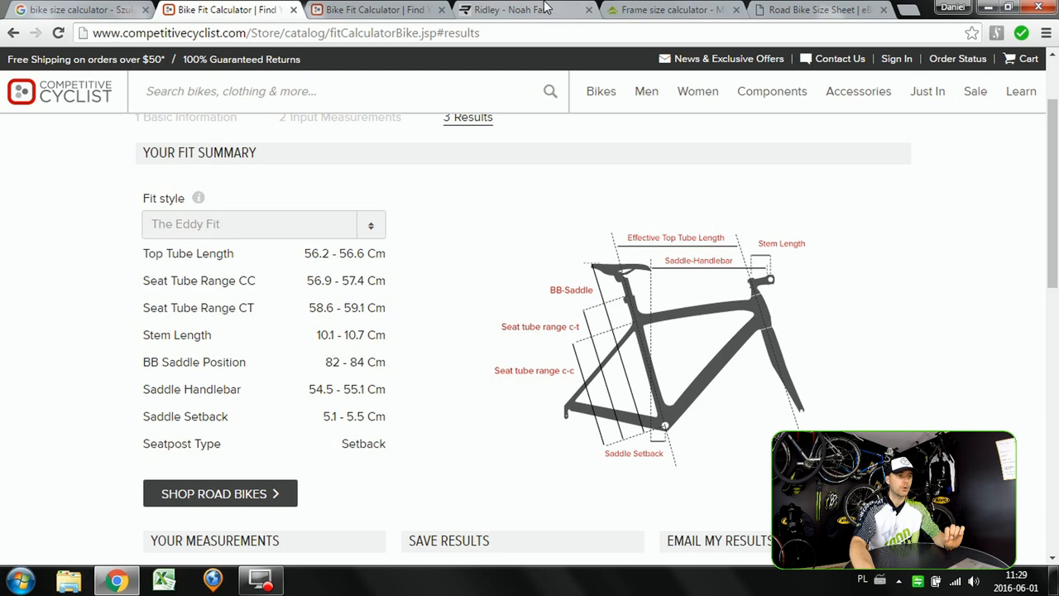
click(526, 10)
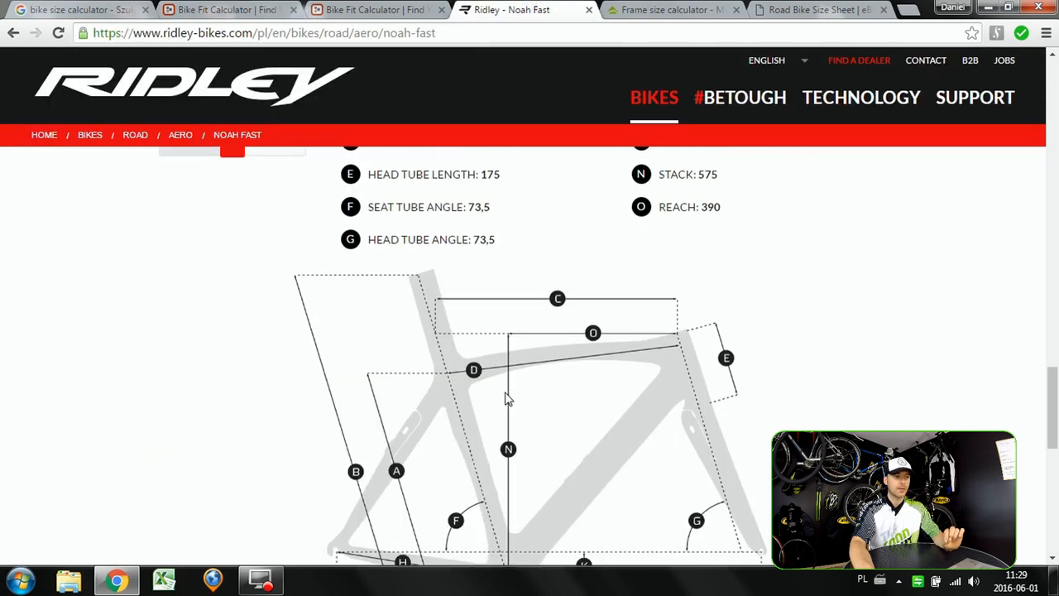
scroll(down, 3)
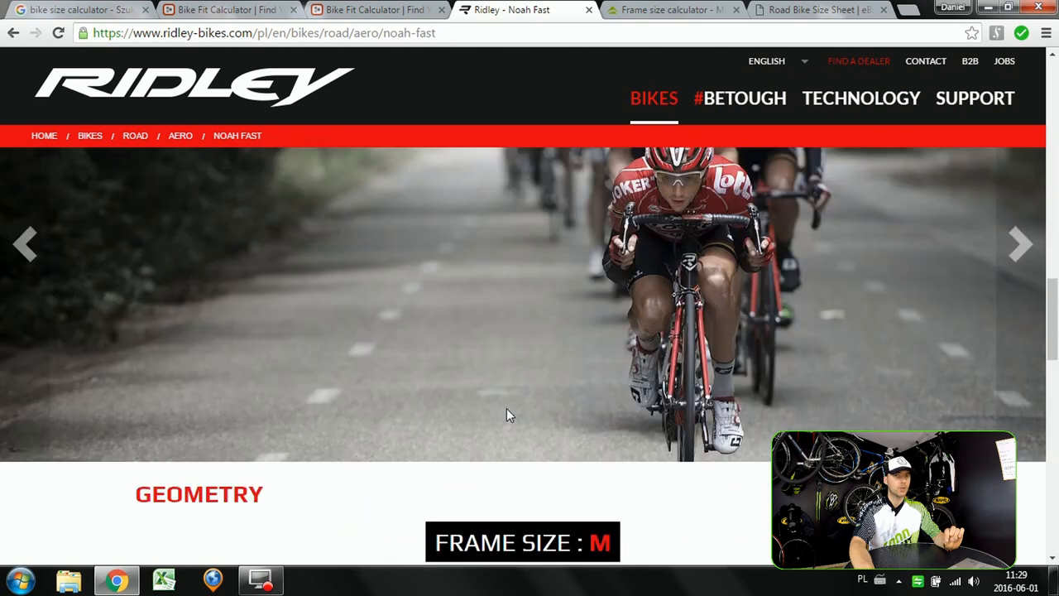
scroll(down, 3)
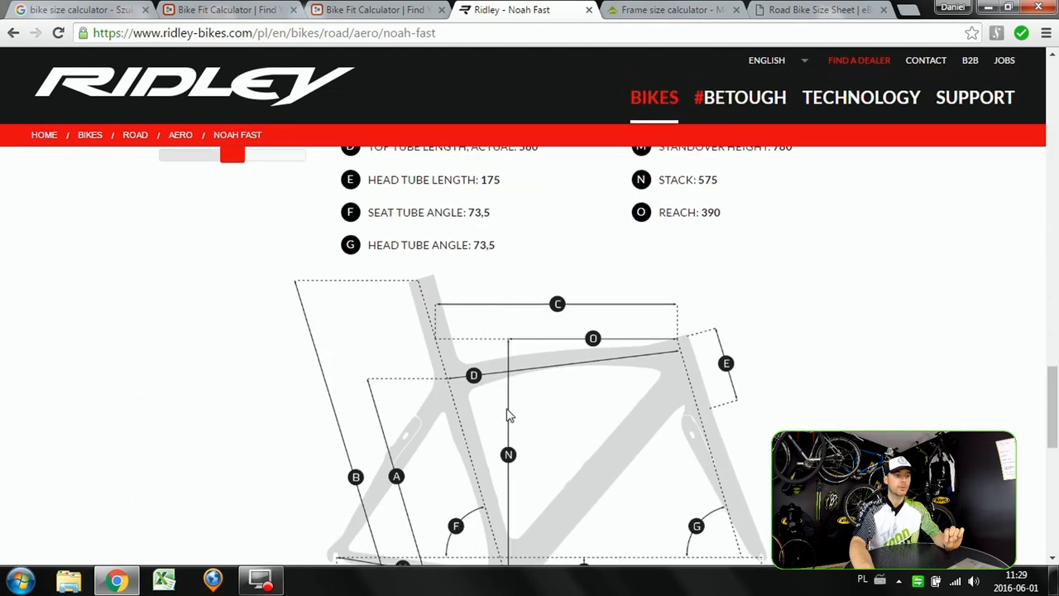
scroll(down, 3)
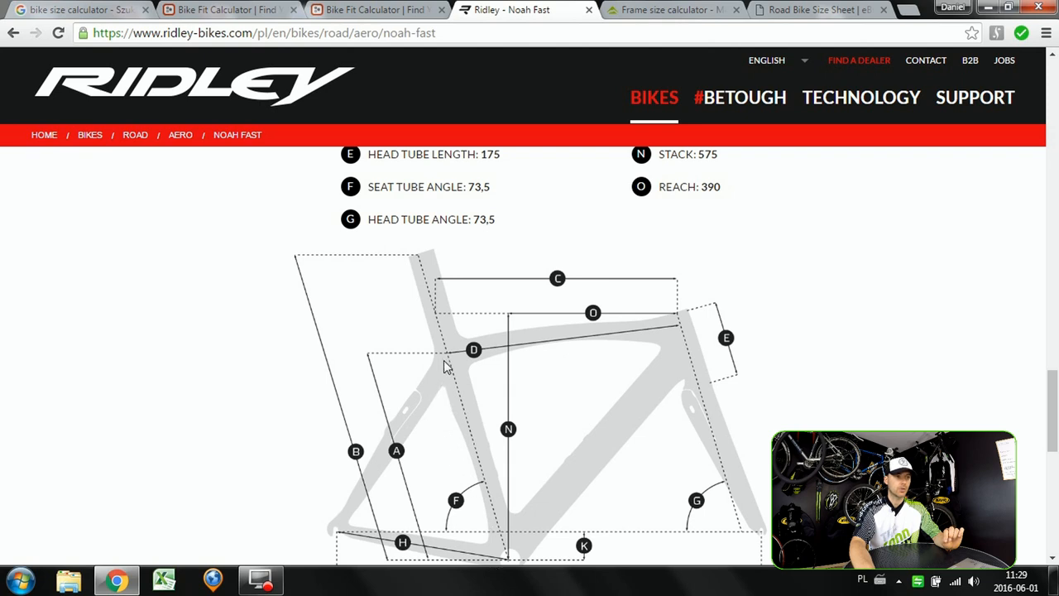
mouse_move(472, 364)
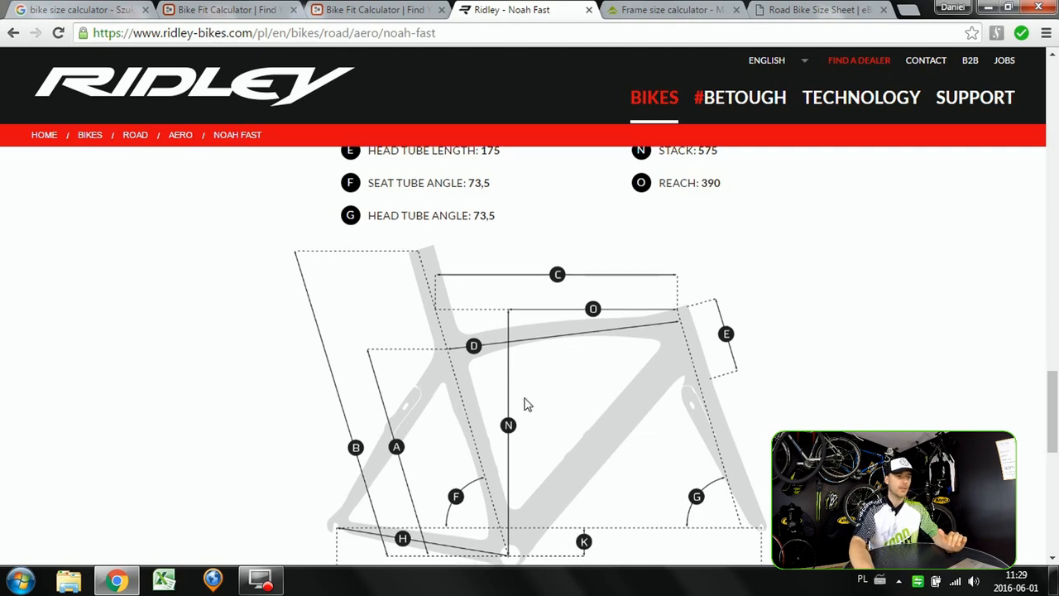
scroll(down, 3)
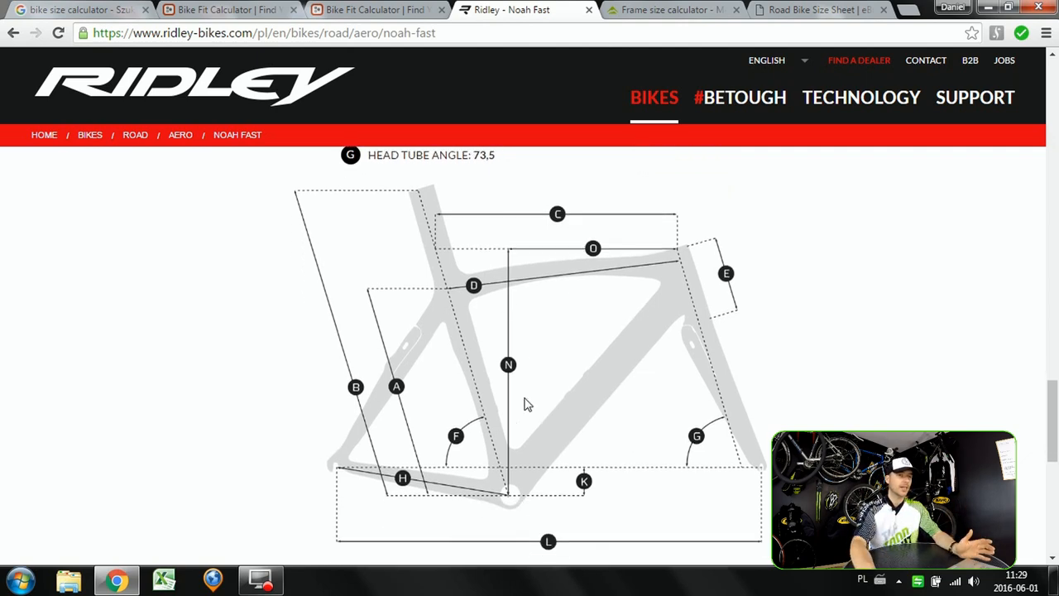
scroll(down, 3)
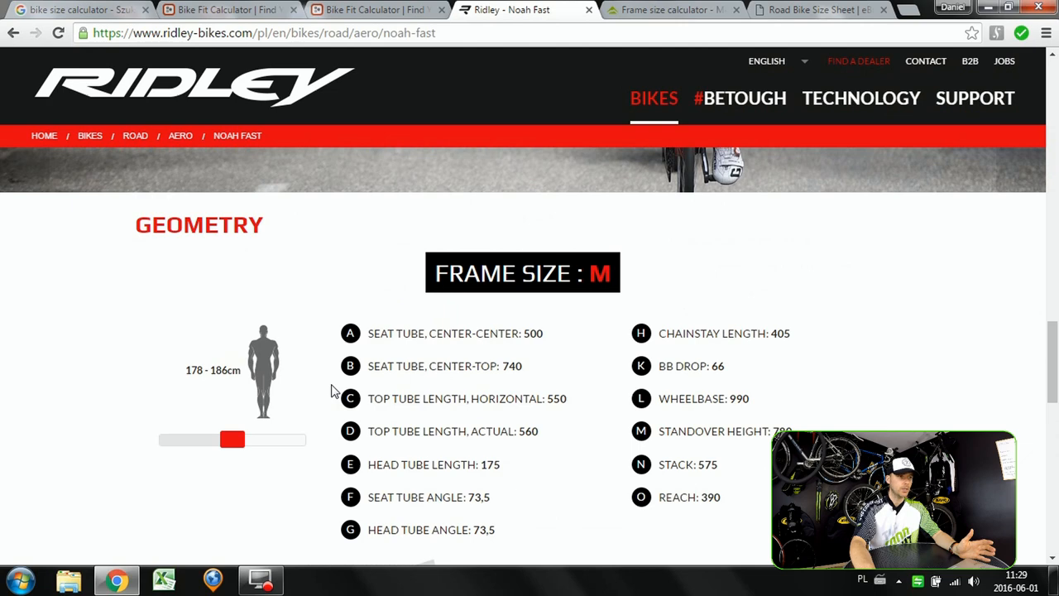
scroll(down, 3)
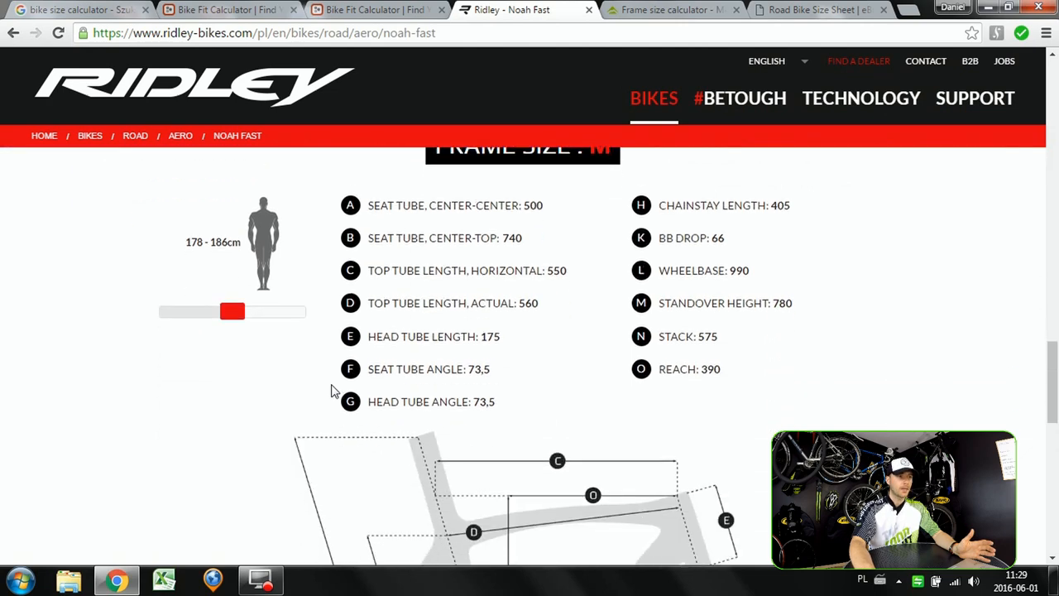
scroll(down, 3)
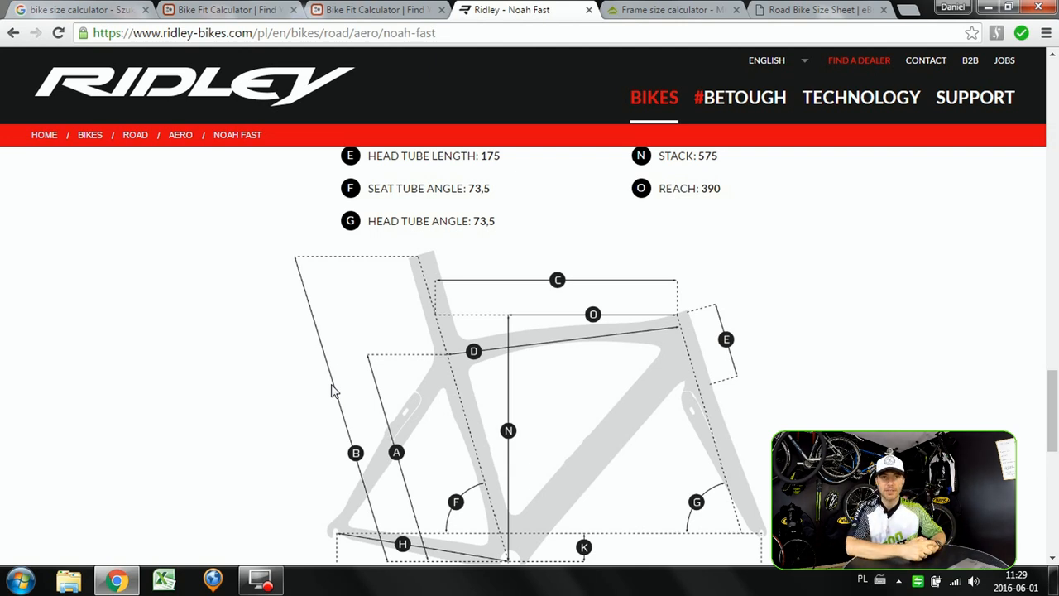
mouse_move(306, 383)
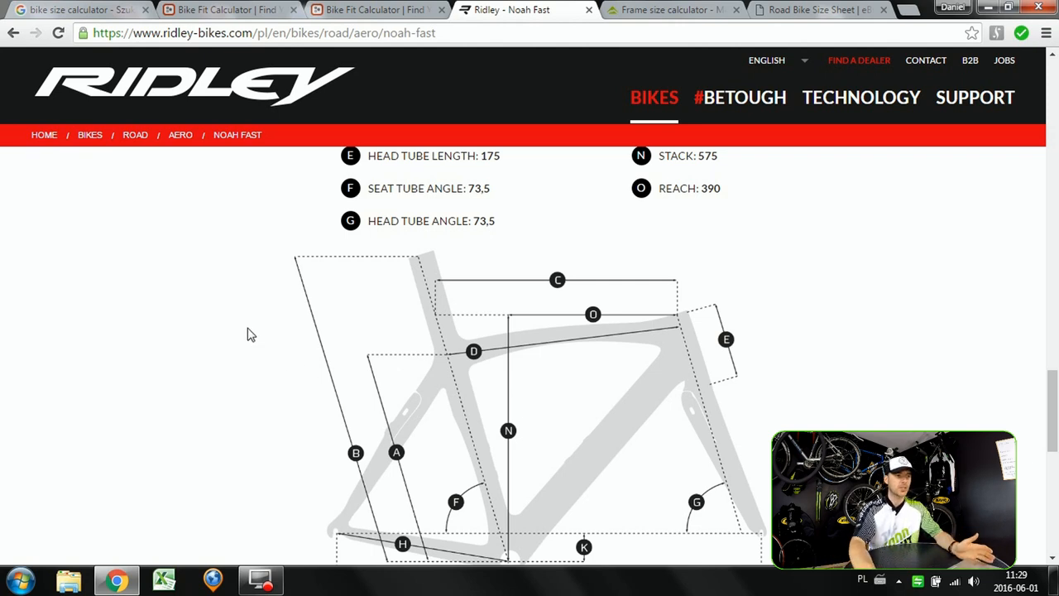
scroll(down, 3)
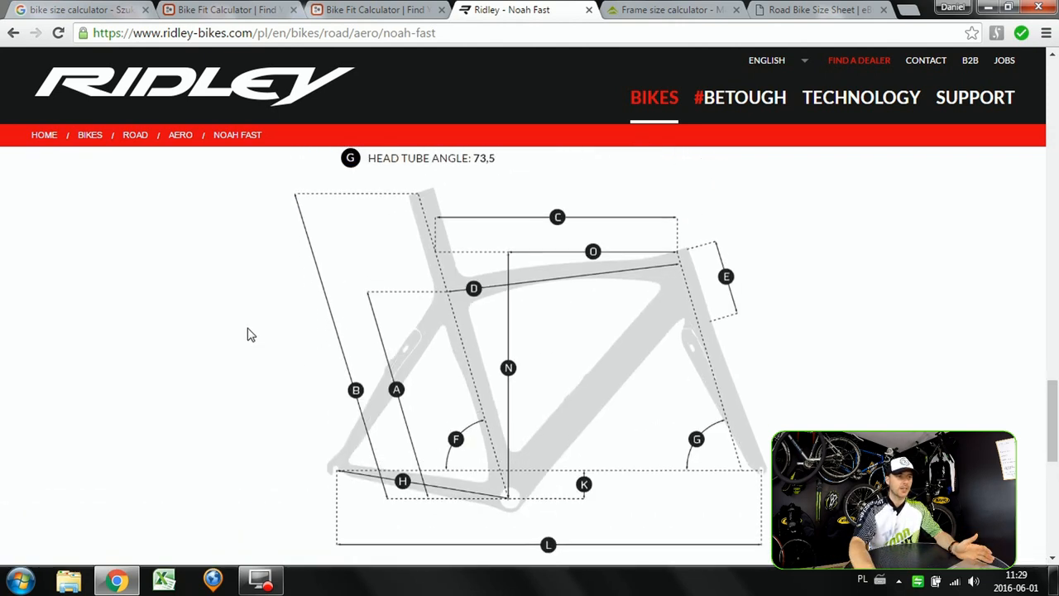